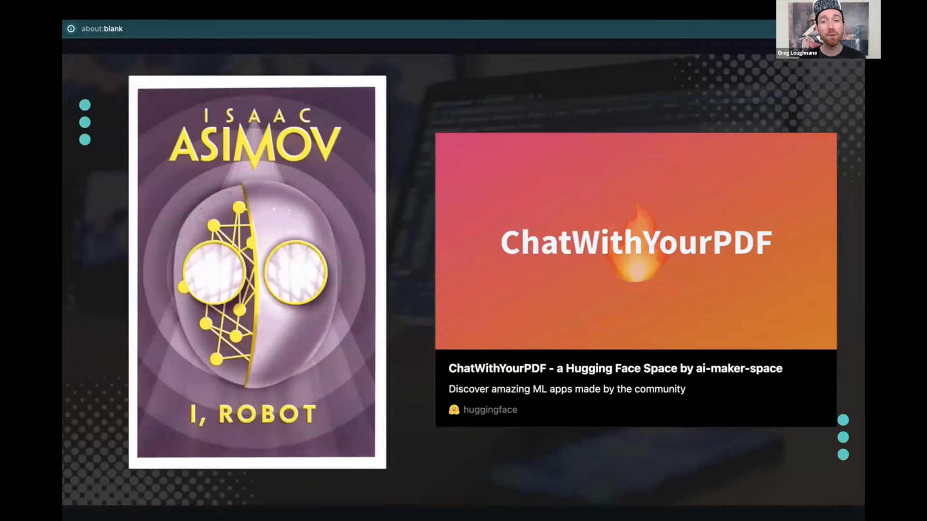
Open the ChatWithYourPDF Space link from the slide in a new browser tab
{"action": "right_click", "coordinate": [678, 170]}
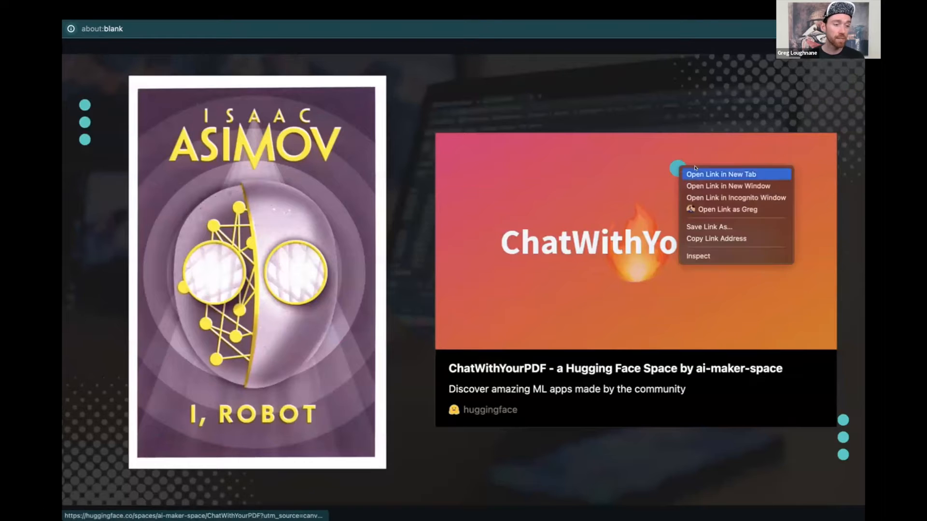
{"action": "left_click", "coordinate": [720, 173]}
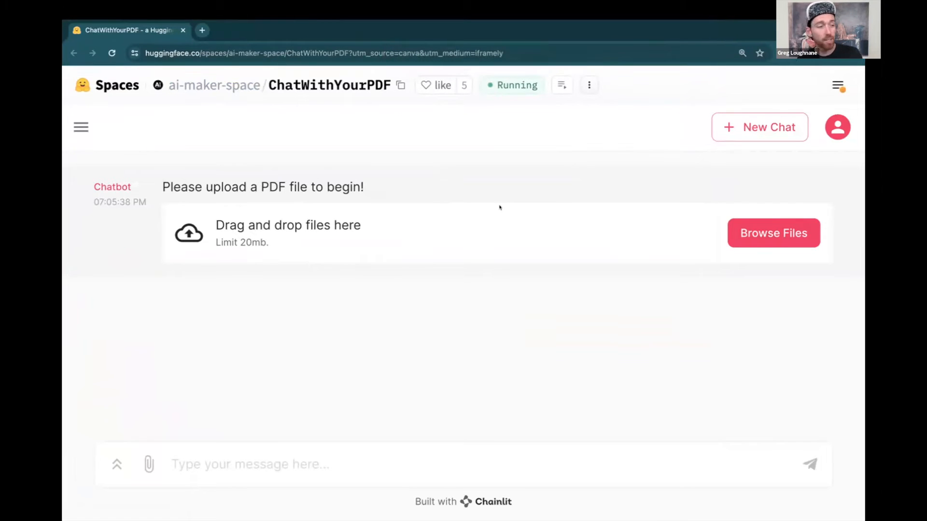
{"action": "left_click", "coordinate": [589, 85]}
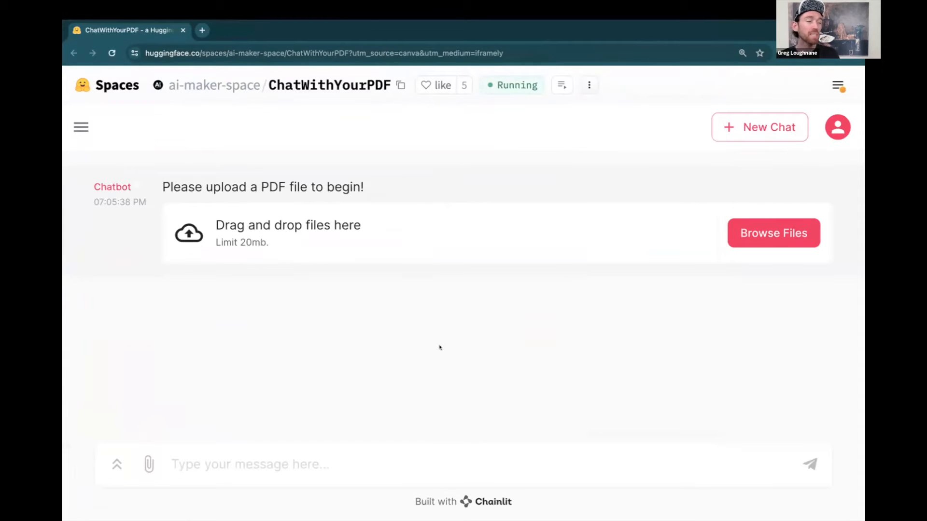
{"action": "mouse_move", "coordinate": [445, 347]}
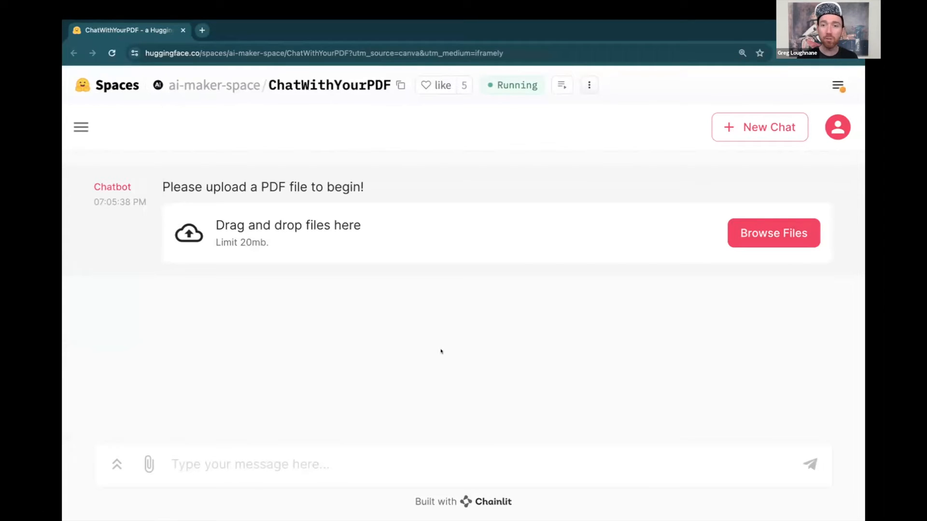
{"action": "mouse_move", "coordinate": [445, 347]}
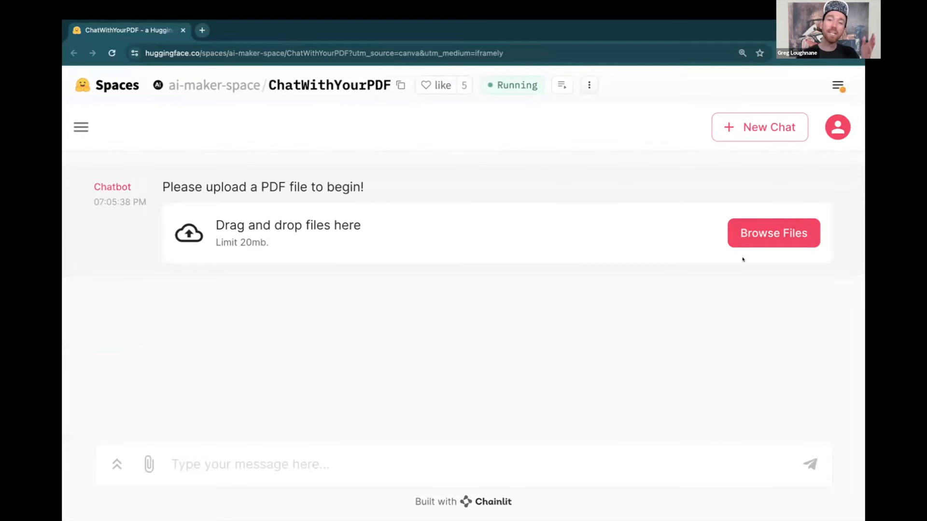
{"action": "mouse_move", "coordinate": [773, 233]}
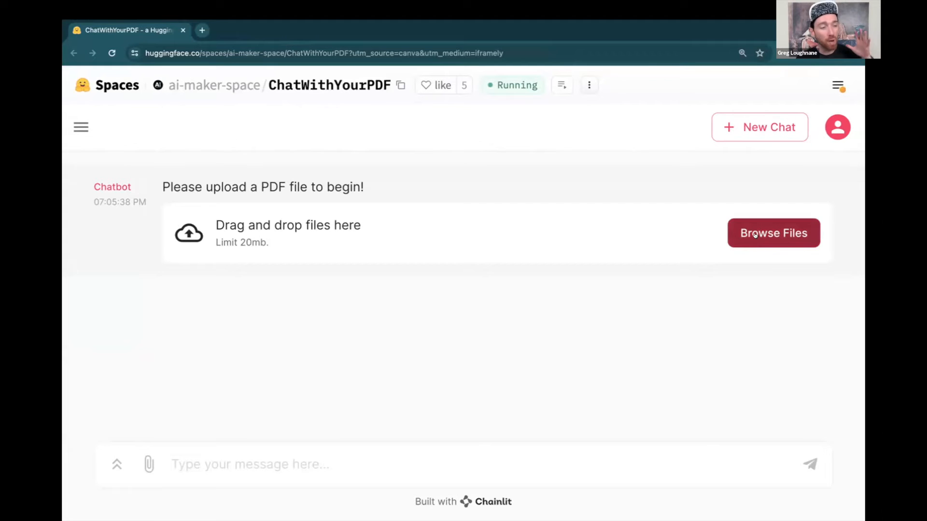
{"action": "mouse_move", "coordinate": [495, 225]}
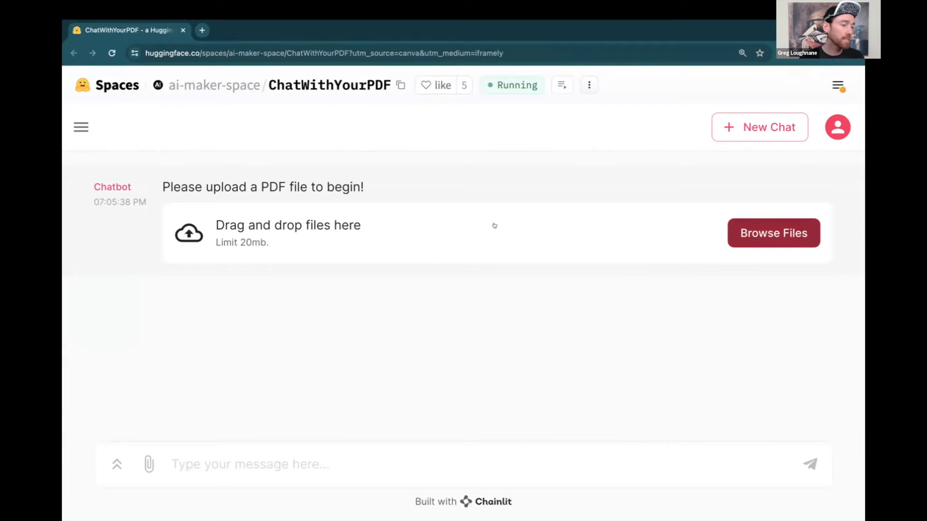
Upload Asimov-Isaac-I-Robot.pdf from the Desktop to the chatbot
{"action": "left_click", "coordinate": [772, 232]}
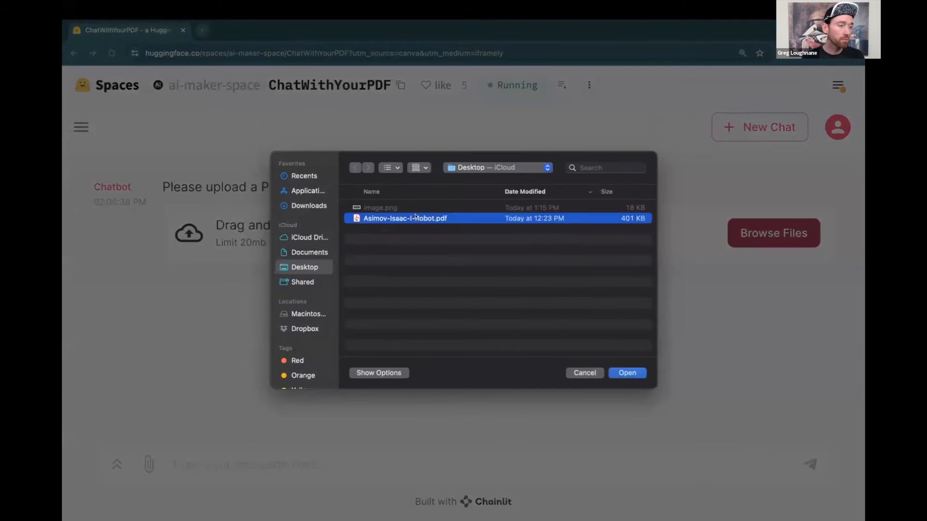
{"action": "left_click", "coordinate": [627, 372]}
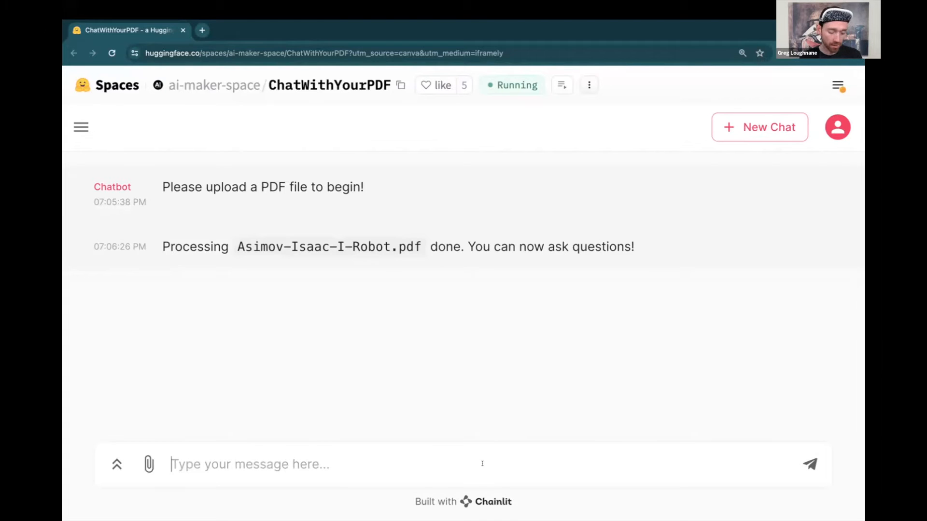
Ask the chatbot for the one-word definitions of the three laws of robotics
{"action": "type", "text": "What aere"}
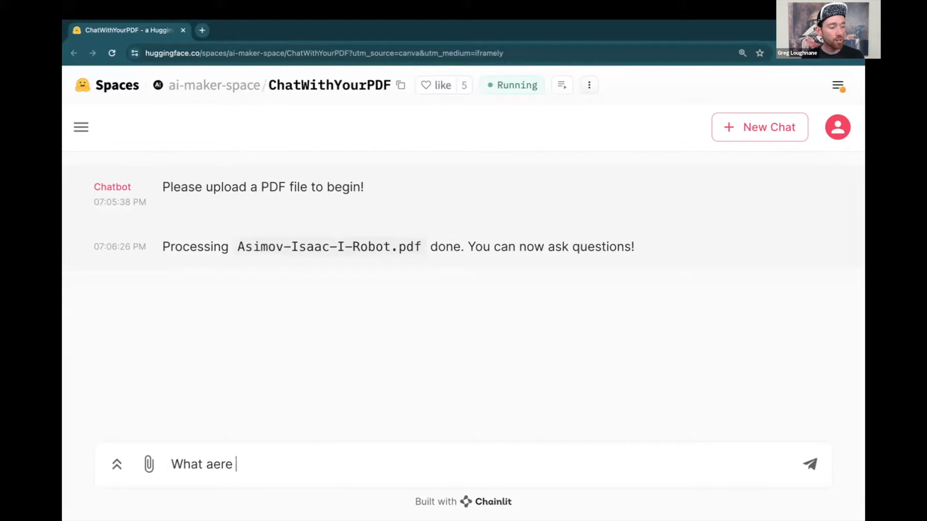
{"action": "type", "text": "are the one-"}
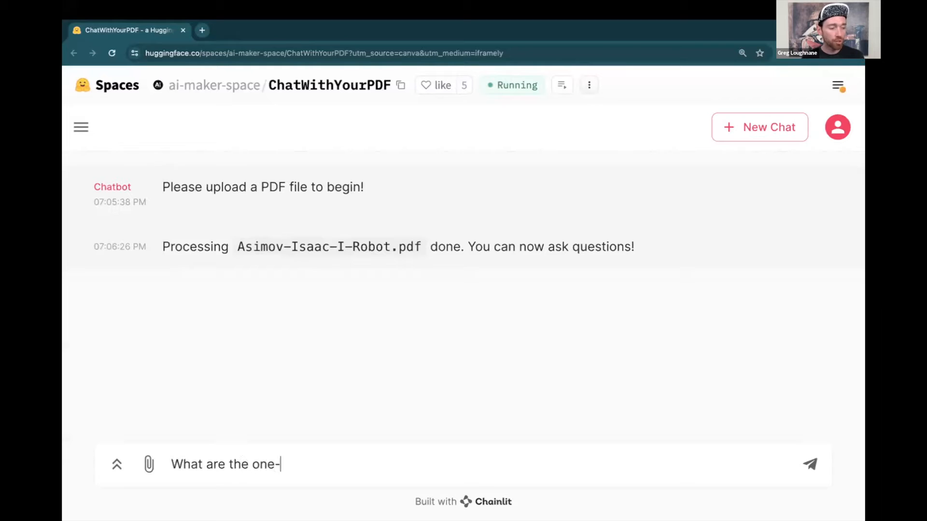
{"action": "type", "text": "word"}
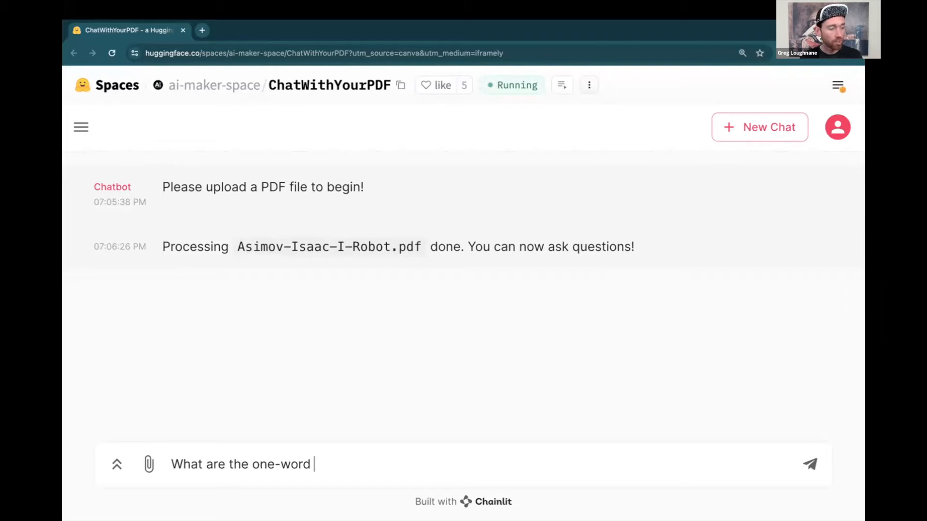
{"action": "type", "text": "definitions of the g"}
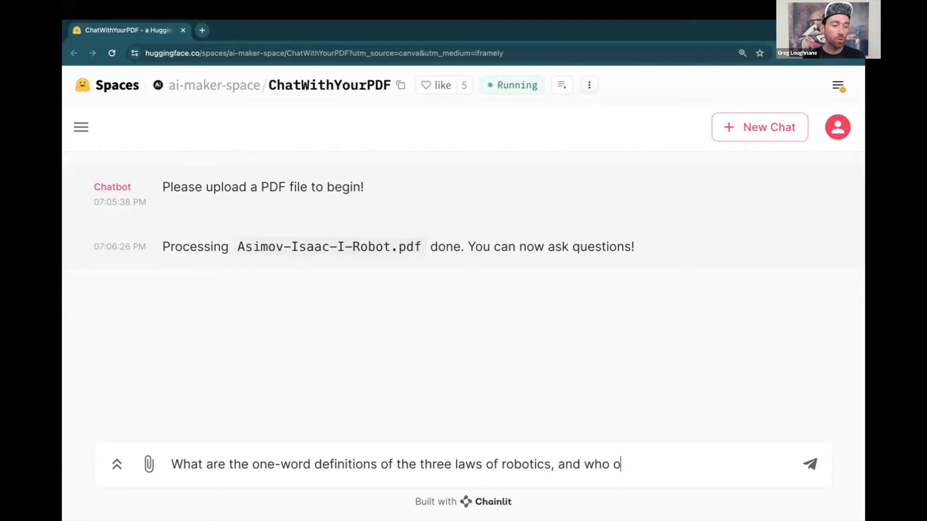
{"action": "type", "text": "utlined them?"}
{"action": "key", "text": "Return"}
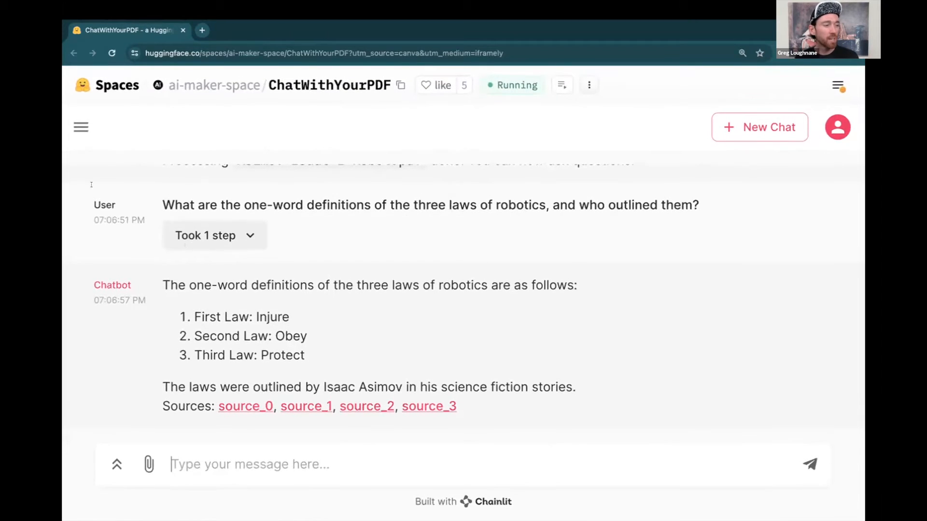
Expand the answer's chain steps down to the StuffDocumentsChain, LLMChain and ChatOpenAI output
{"action": "left_click", "coordinate": [214, 234]}
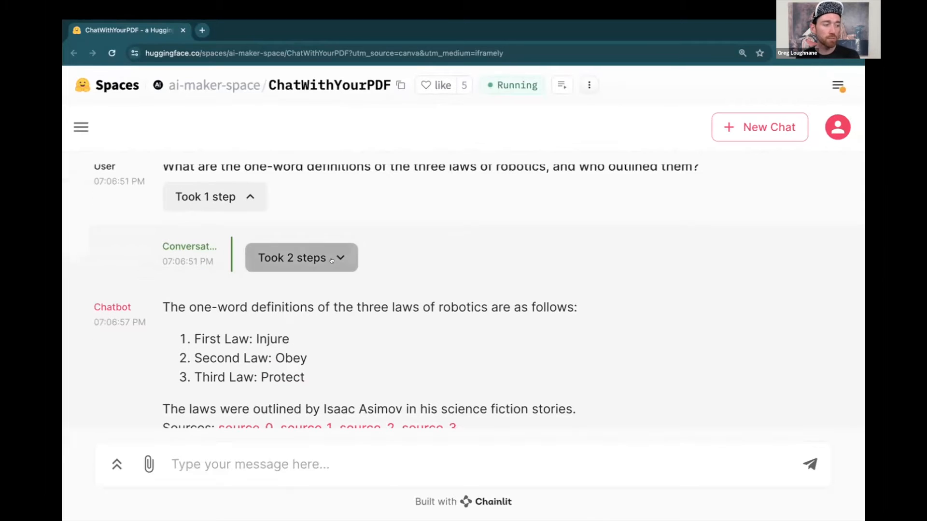
{"action": "left_click", "coordinate": [301, 258]}
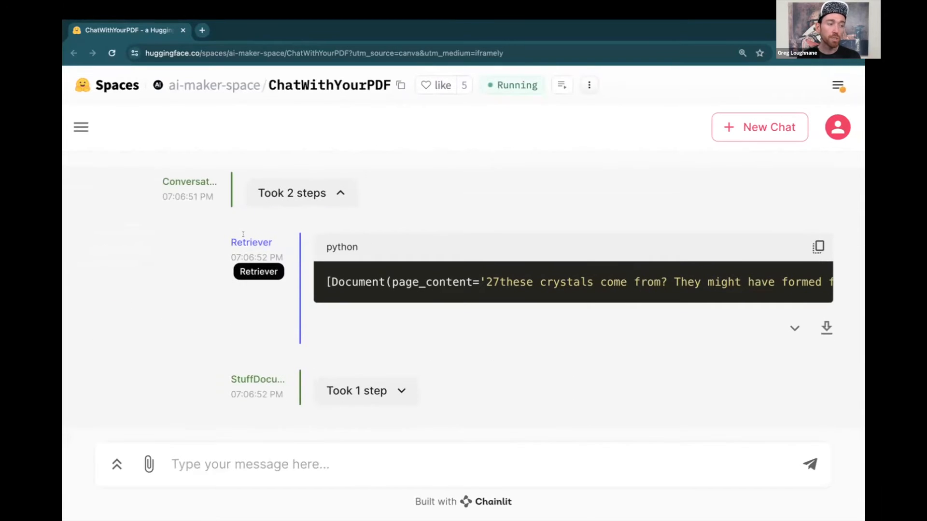
{"action": "mouse_move", "coordinate": [257, 380]}
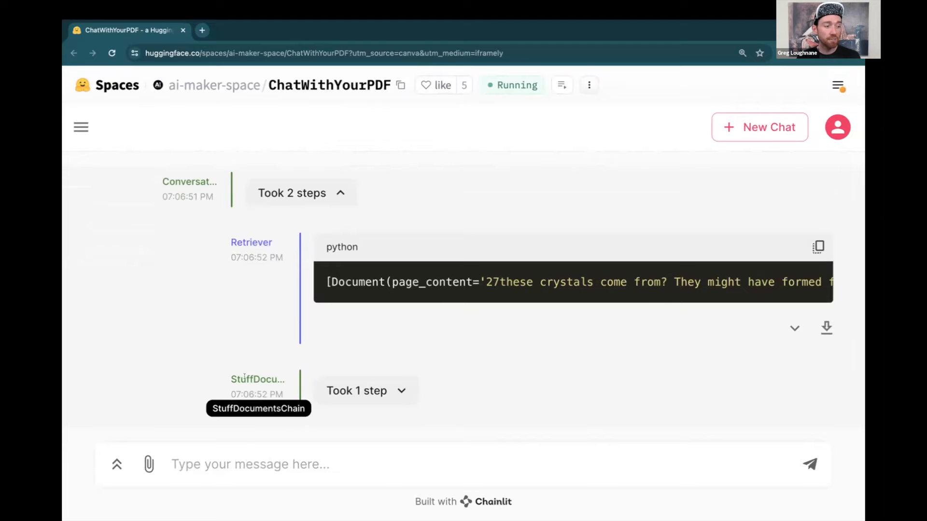
{"action": "scroll", "scroll_direction": "down", "scroll_amount": 3}
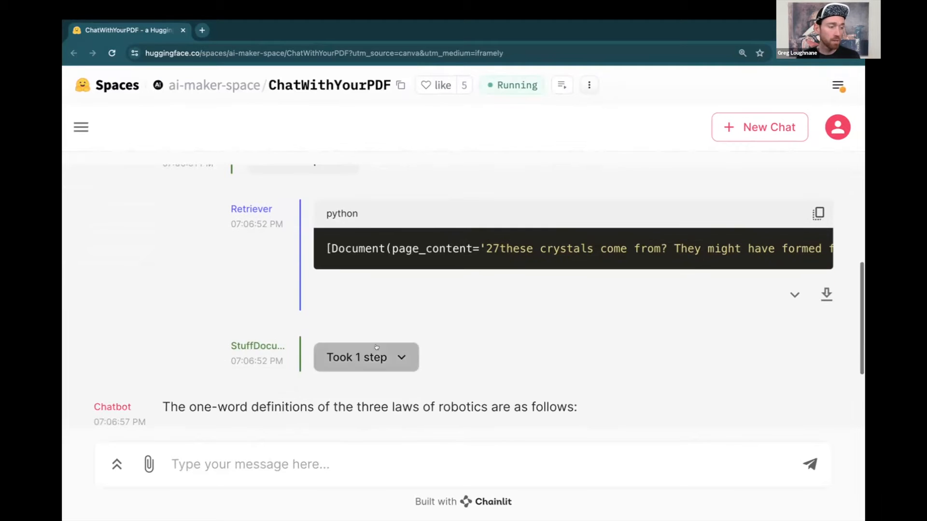
{"action": "left_click", "coordinate": [365, 358]}
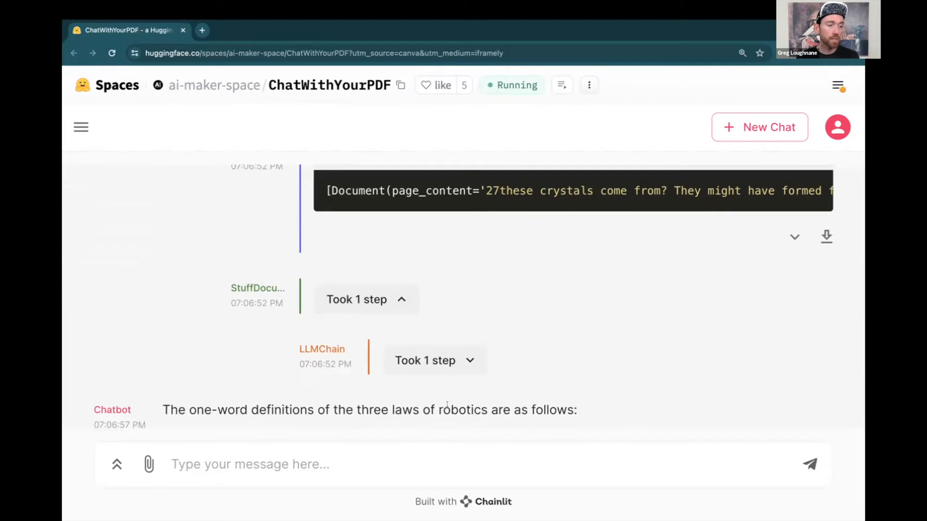
{"action": "mouse_move", "coordinate": [322, 349]}
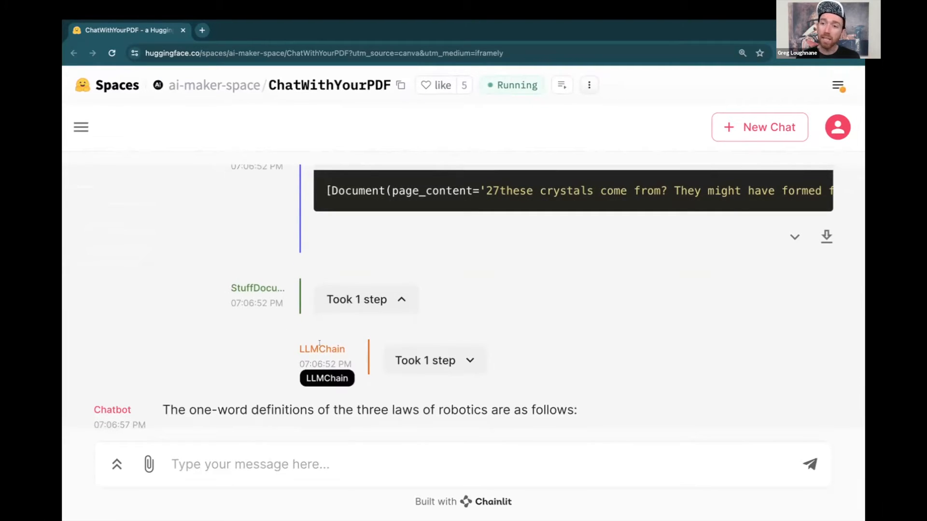
{"action": "mouse_move", "coordinate": [433, 360]}
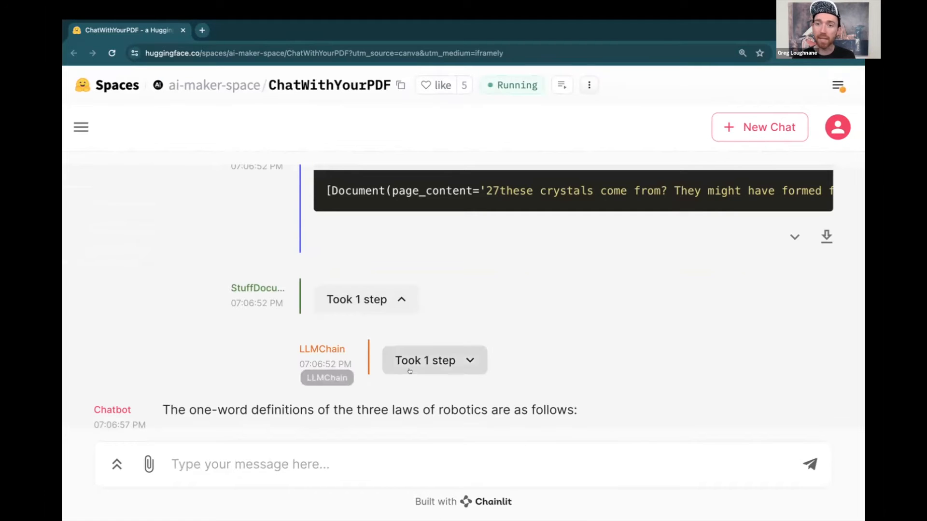
{"action": "left_click", "coordinate": [433, 360]}
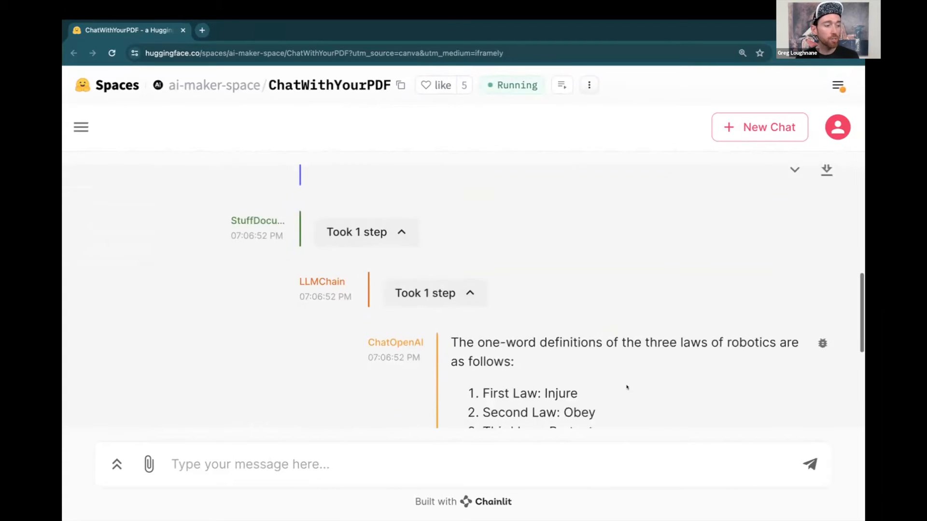
Review the retriever's document chunks and expand the nested steps behind the answer
{"action": "scroll", "scroll_direction": "down", "scroll_amount": 3}
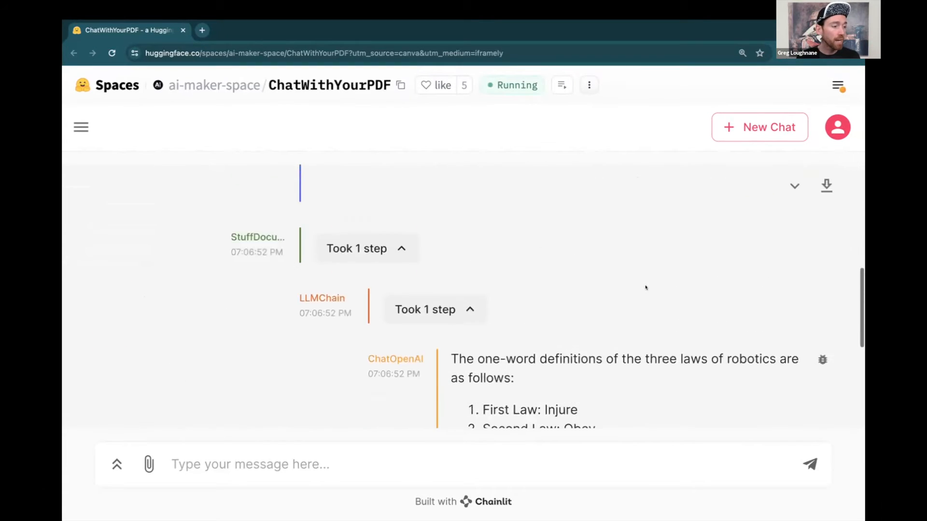
{"action": "scroll", "scroll_direction": "up", "scroll_amount": 3}
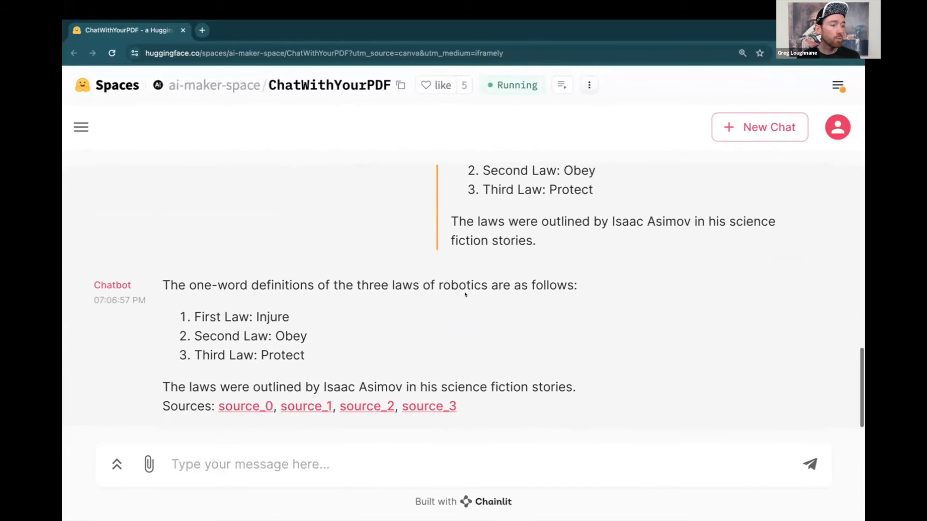
{"action": "scroll", "scroll_direction": "up", "scroll_amount": 3}
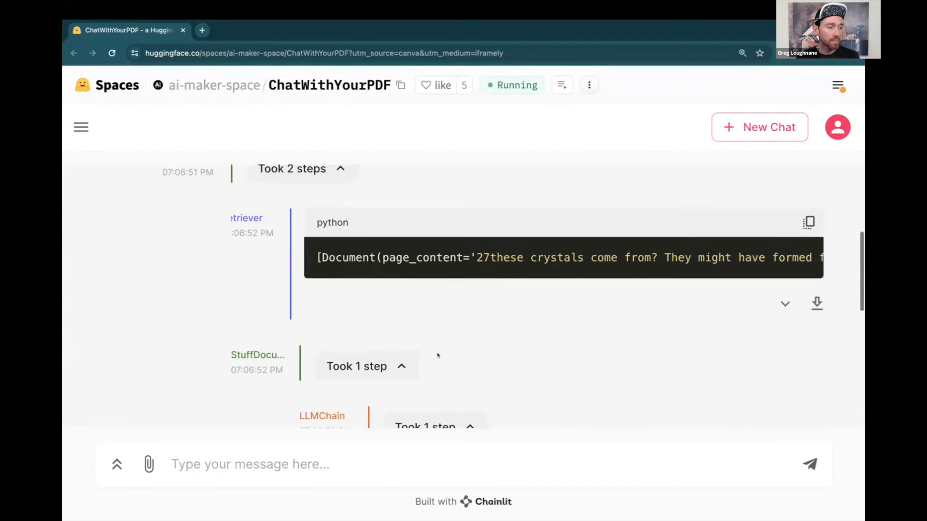
{"action": "scroll", "scroll_direction": "up", "scroll_amount": 3}
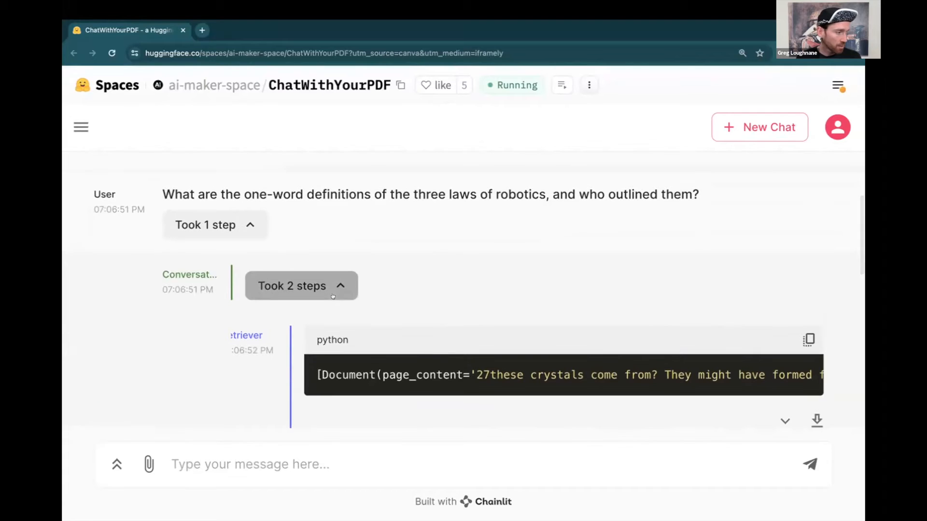
{"action": "scroll", "scroll_direction": "up", "scroll_amount": 3}
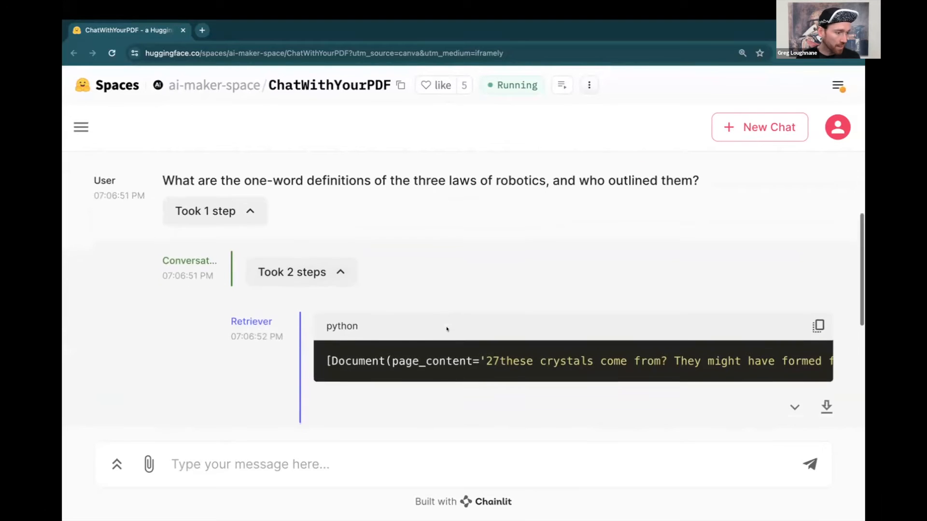
{"action": "scroll", "scroll_direction": "down", "scroll_amount": 3}
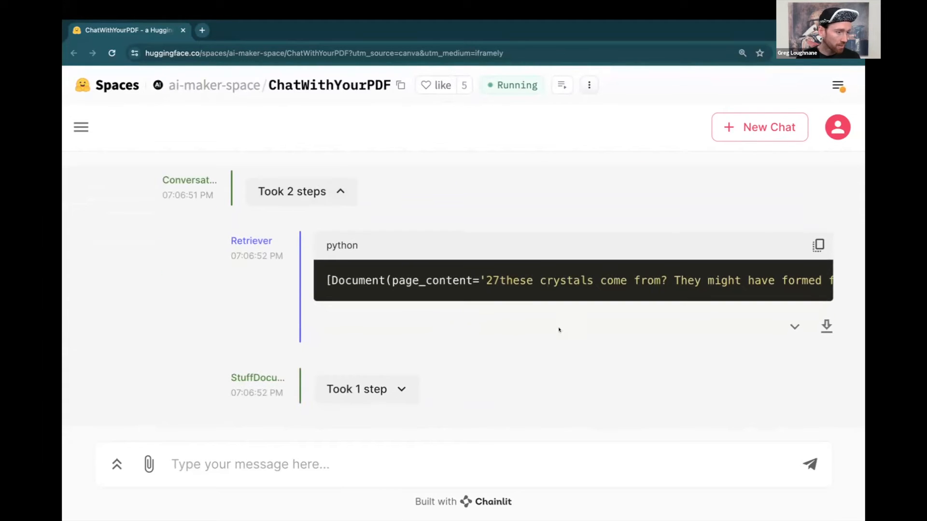
{"action": "scroll", "scroll_direction": "down", "scroll_amount": 3}
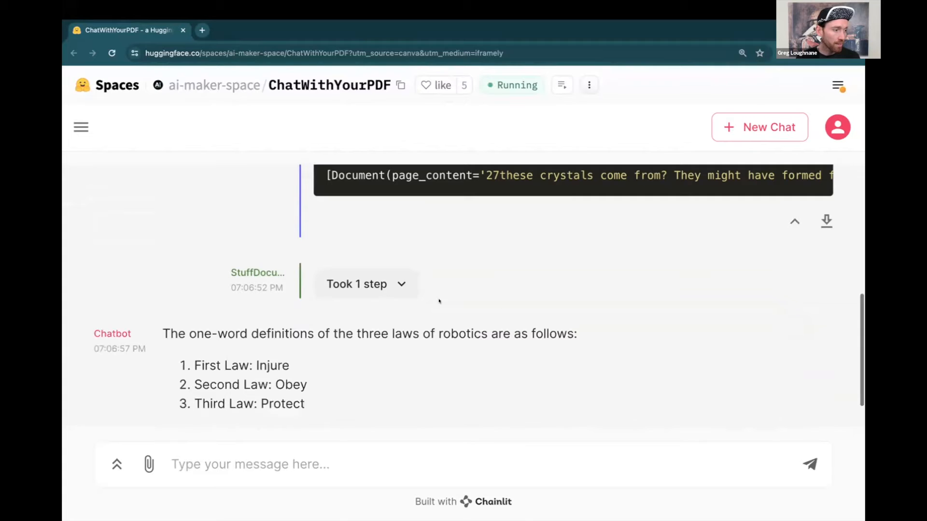
{"action": "left_click", "coordinate": [365, 284]}
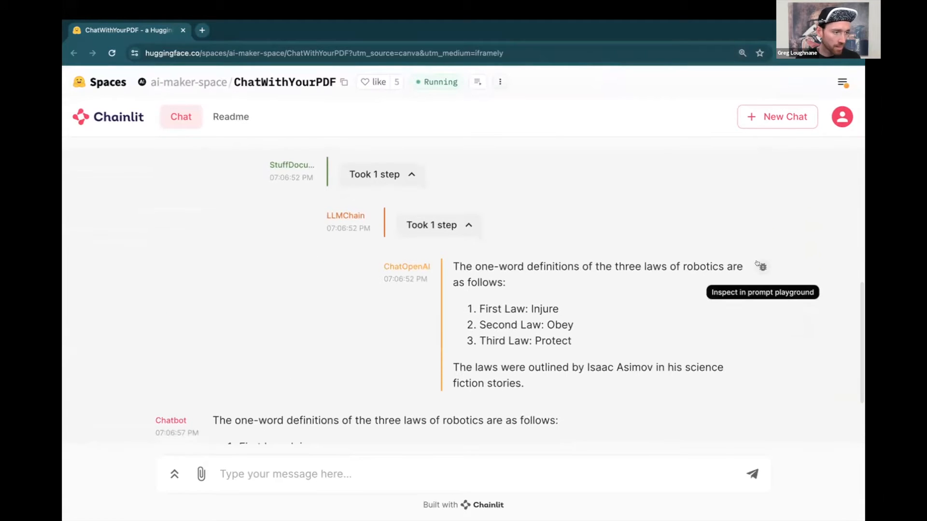
{"action": "mouse_move", "coordinate": [405, 284]}
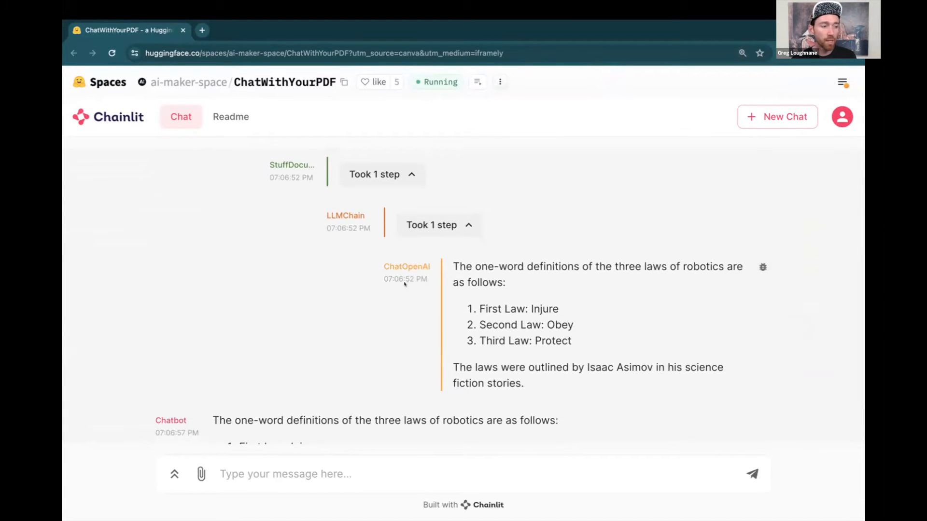
Add 'Speak like a ... who's trying to show off how smart they are' to the SYSTEM message and submit
{"action": "double_click", "coordinate": [407, 266]}
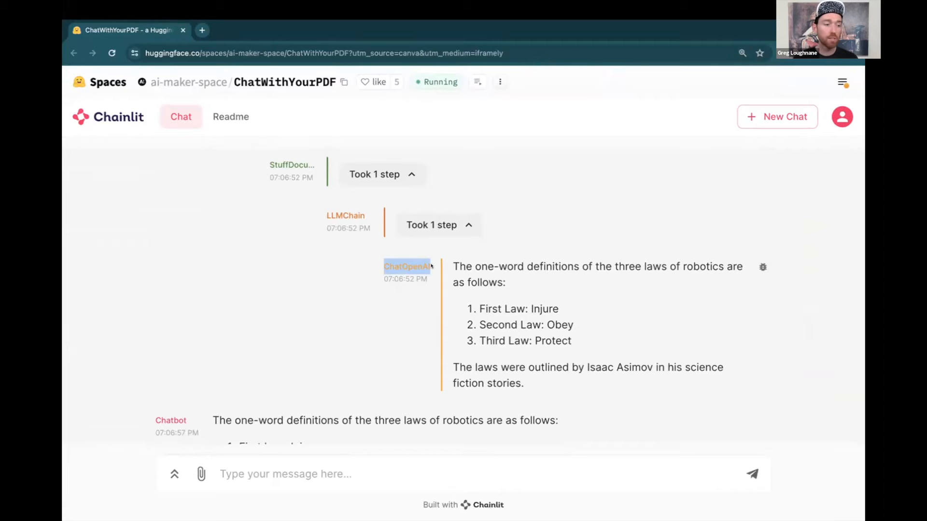
{"action": "mouse_move", "coordinate": [762, 267]}
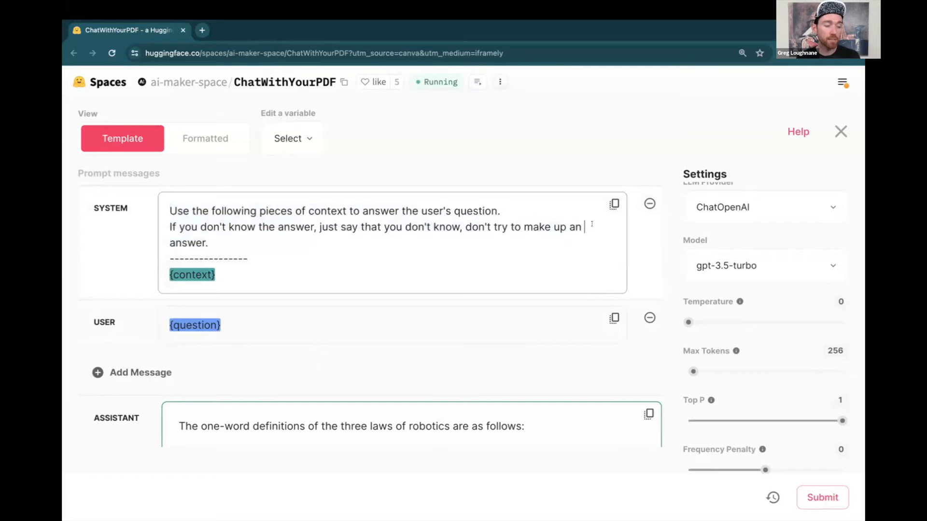
{"action": "type", "text": "S"}
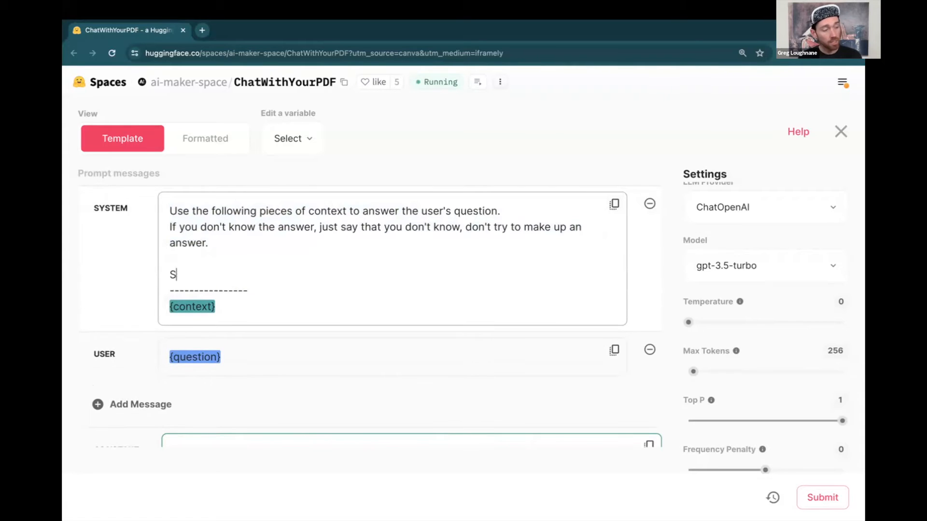
{"action": "type", "text": "peak lik"}
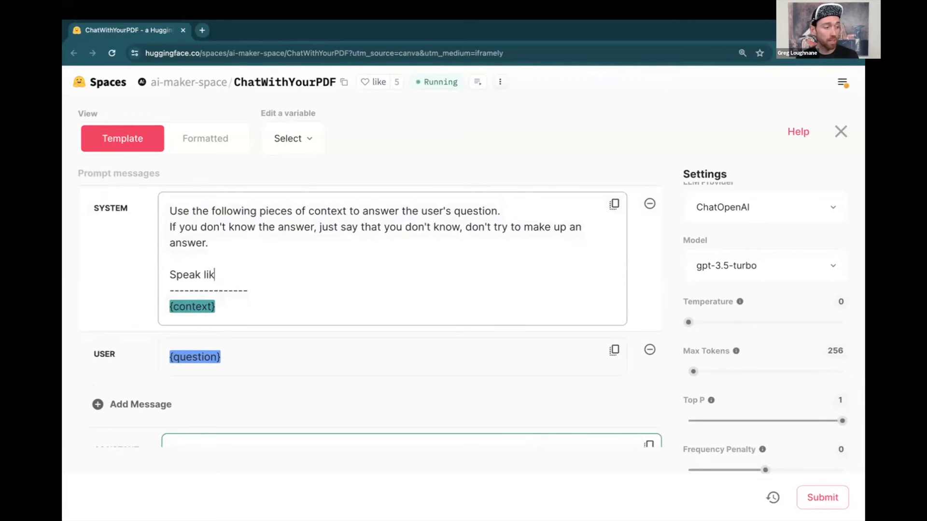
{"action": "type", "text": "e a"}
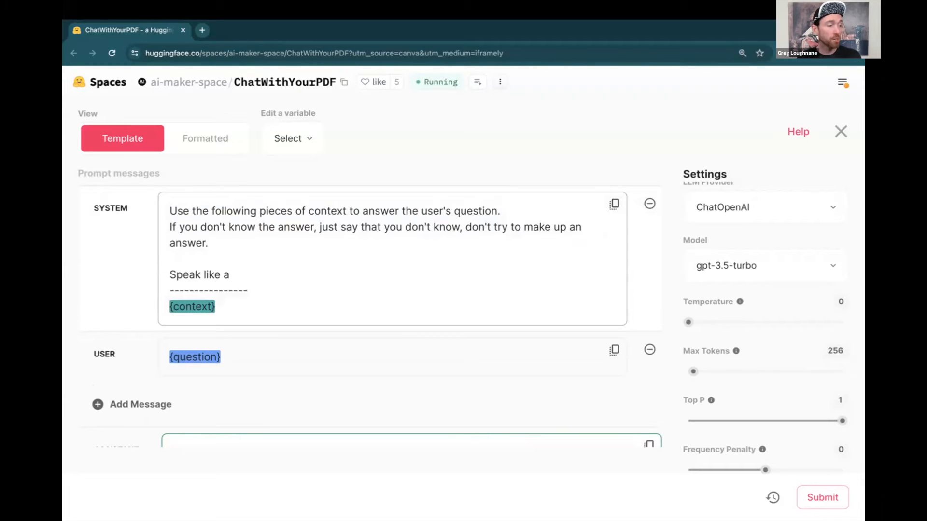
{"action": "type", "text": "estute educator w"}
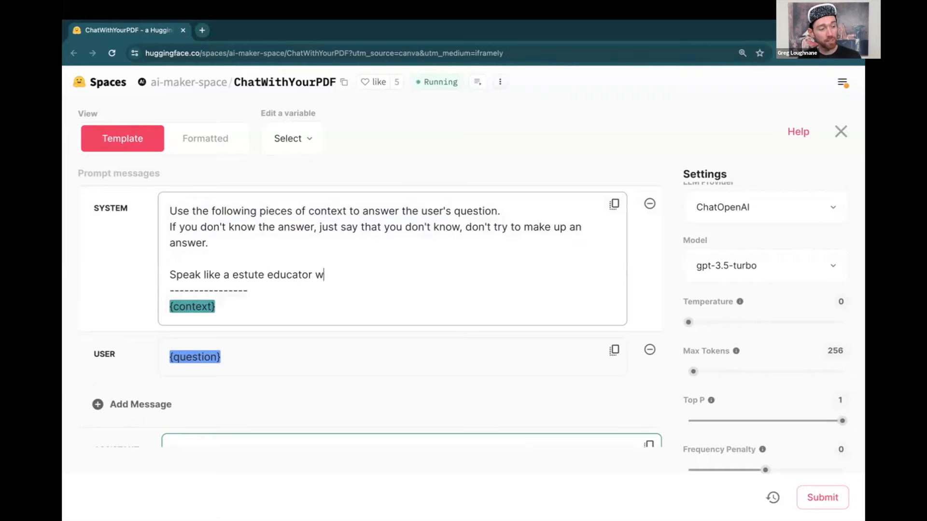
{"action": "type", "text": "ho's trying to show o"}
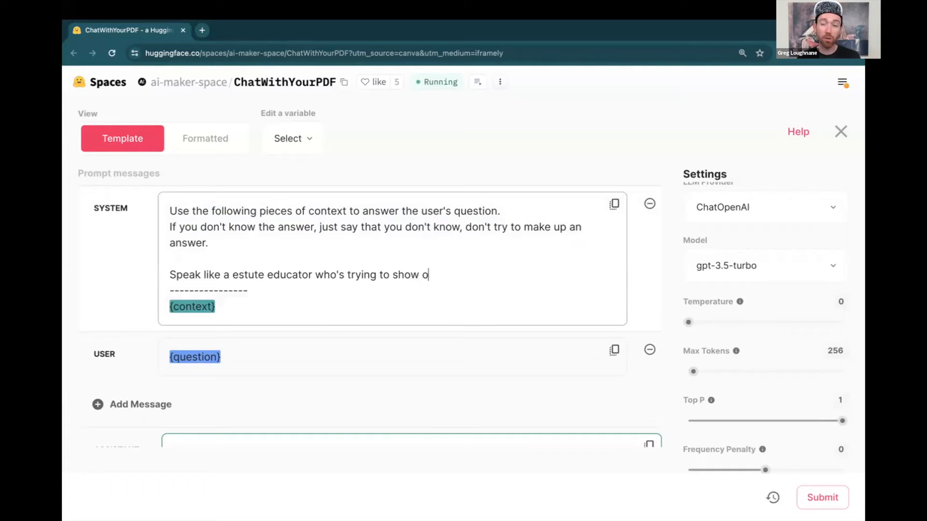
{"action": "type", "text": "ff how smart th"}
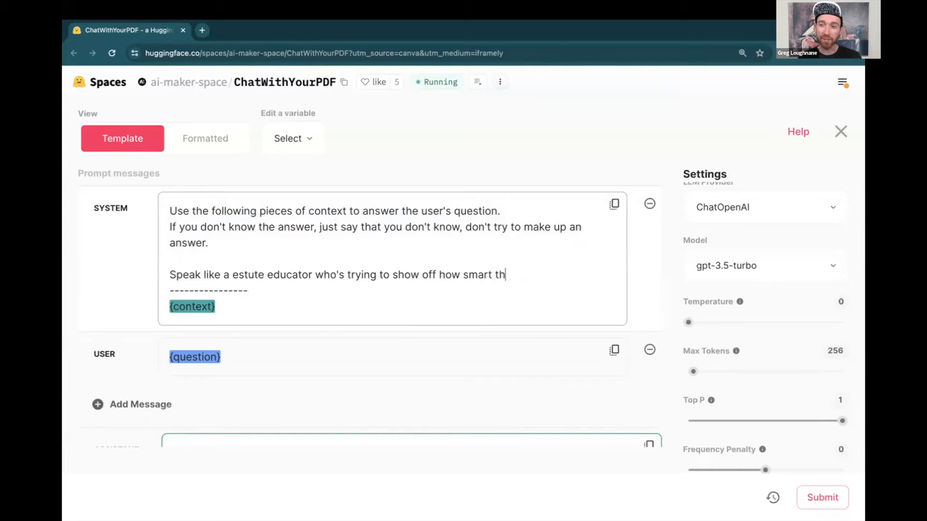
{"action": "type", "text": "ey are"}
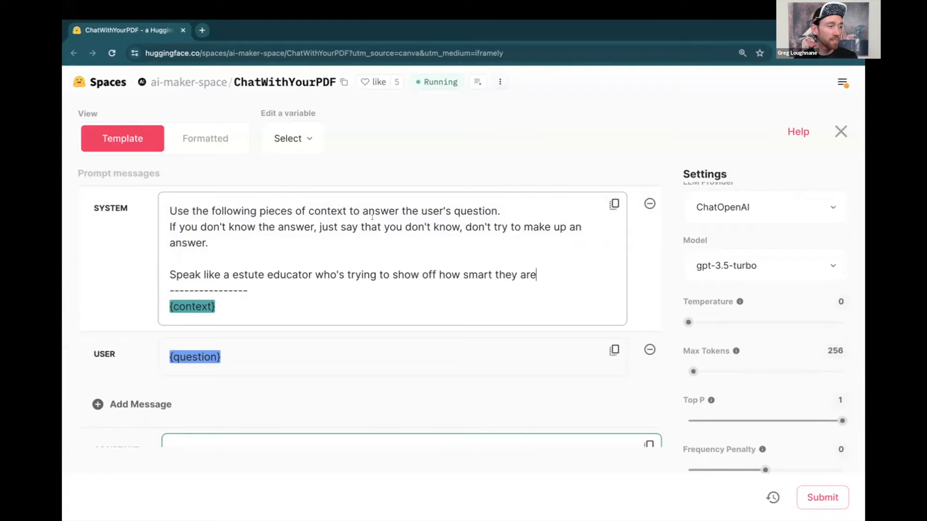
{"action": "scroll", "scroll_direction": "down", "scroll_amount": 3}
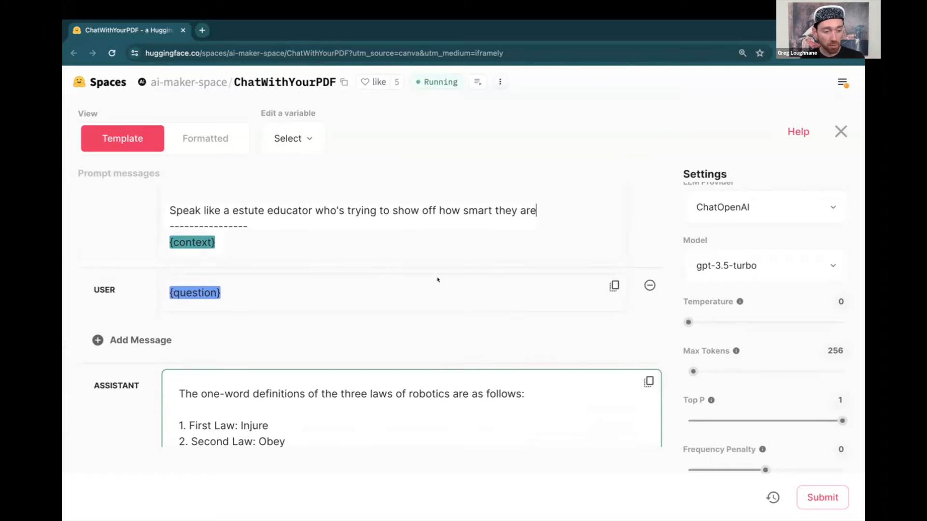
{"action": "left_click", "coordinate": [820, 498]}
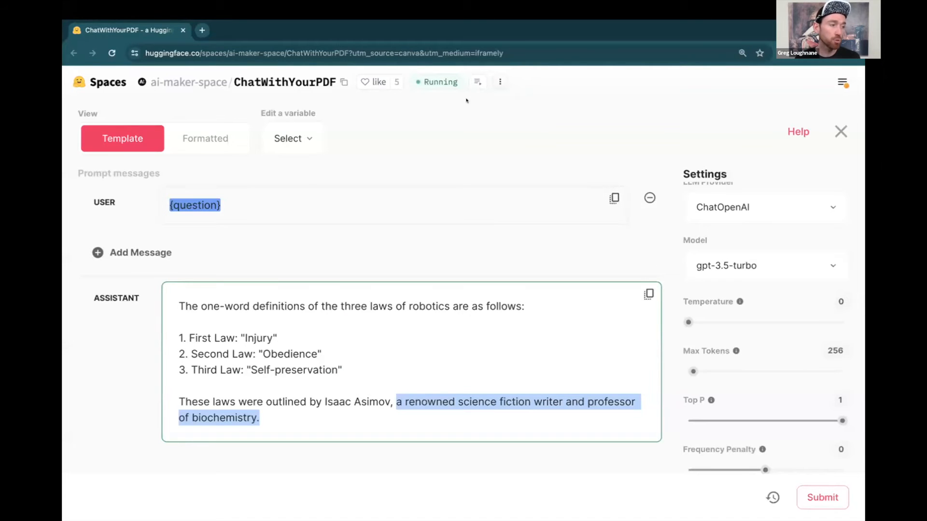
Go to the Space's Files listing from the header three-dot menu
{"action": "left_click", "coordinate": [499, 81]}
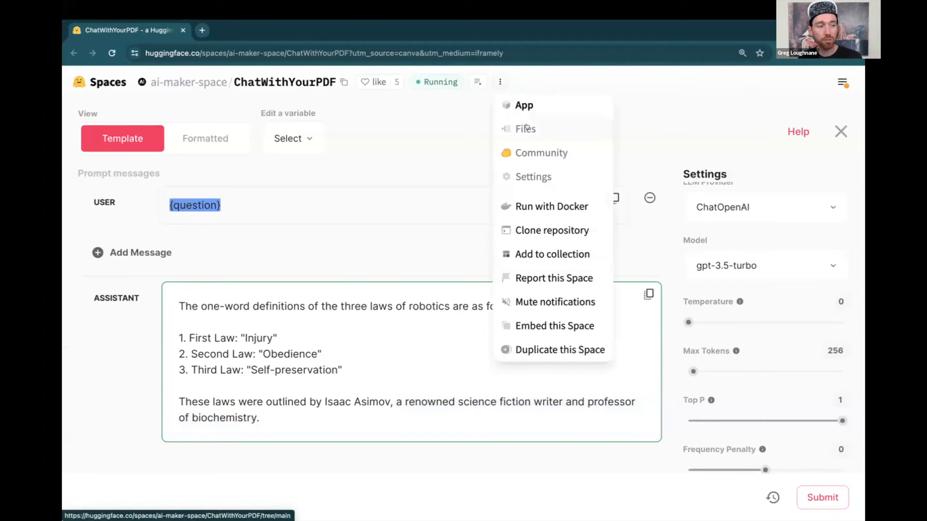
{"action": "left_click", "coordinate": [526, 129]}
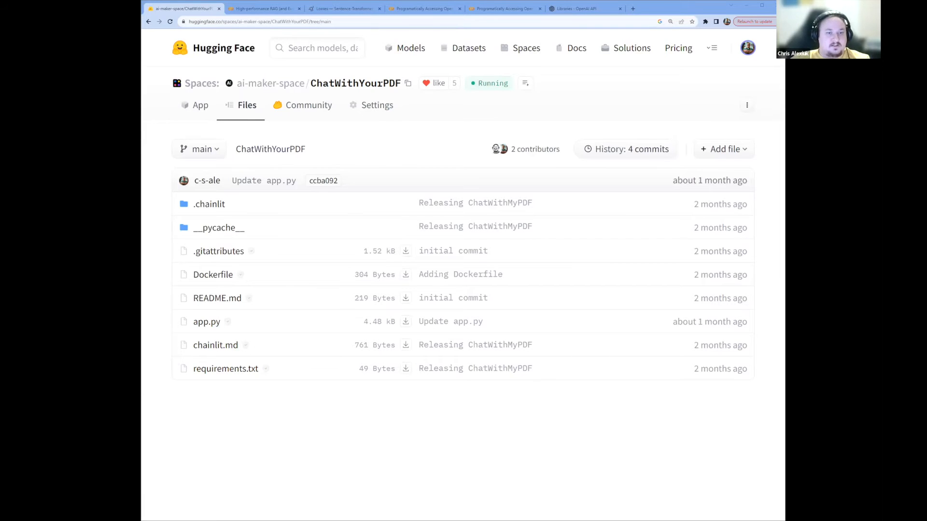
{"action": "mouse_move", "coordinate": [426, 155]}
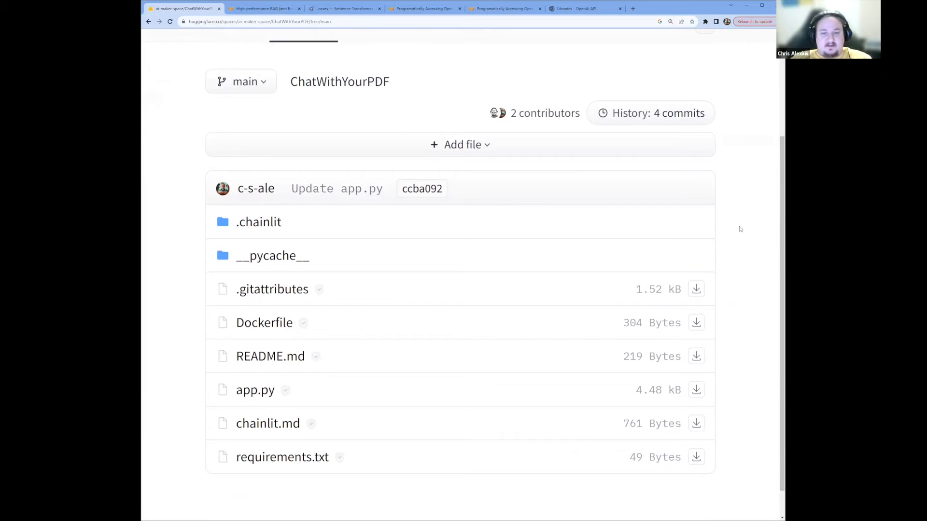
Browse the repository listing and open app.py to view its source
{"action": "scroll", "scroll_direction": "up", "scroll_amount": 3}
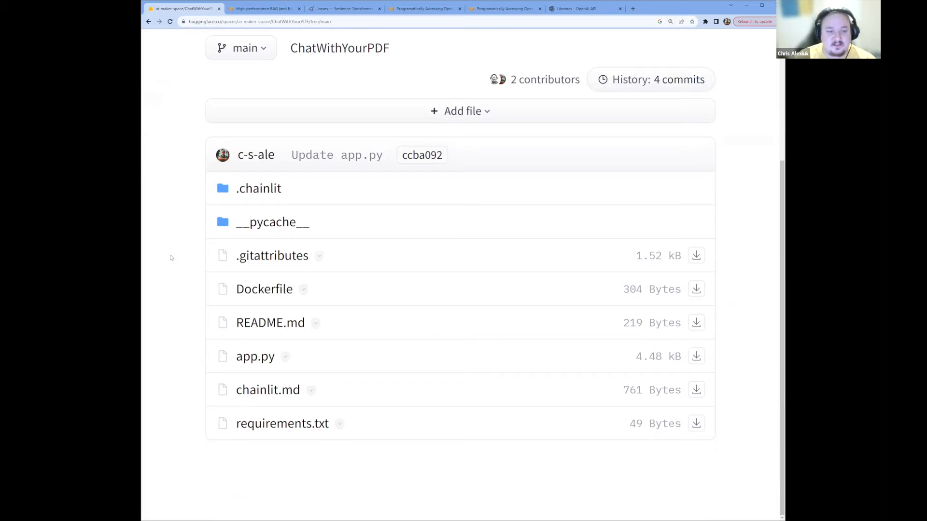
{"action": "mouse_move", "coordinate": [163, 230]}
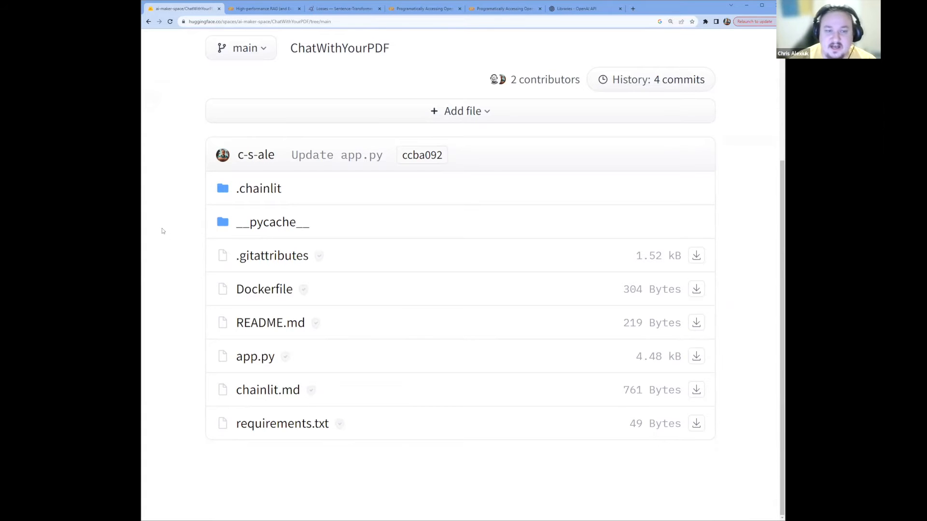
{"action": "scroll", "scroll_direction": "up", "scroll_amount": 3}
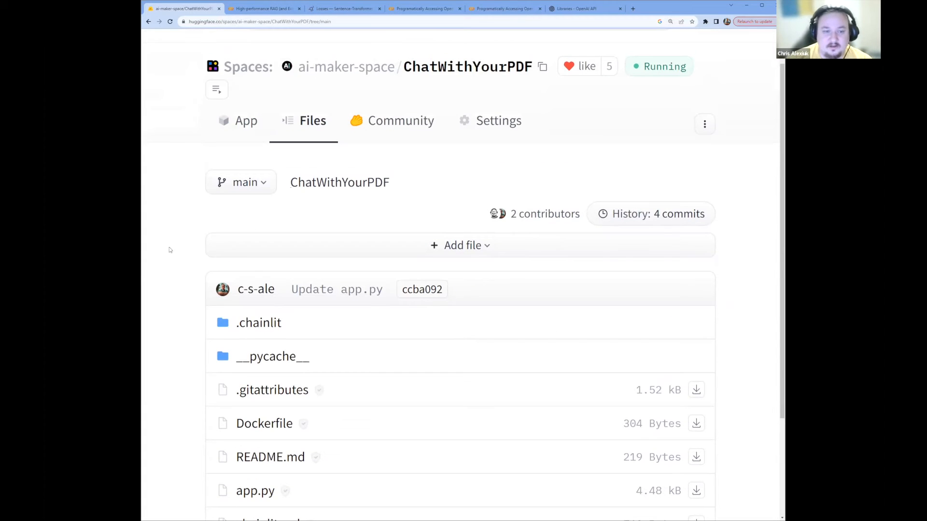
{"action": "scroll", "scroll_direction": "down", "scroll_amount": 3}
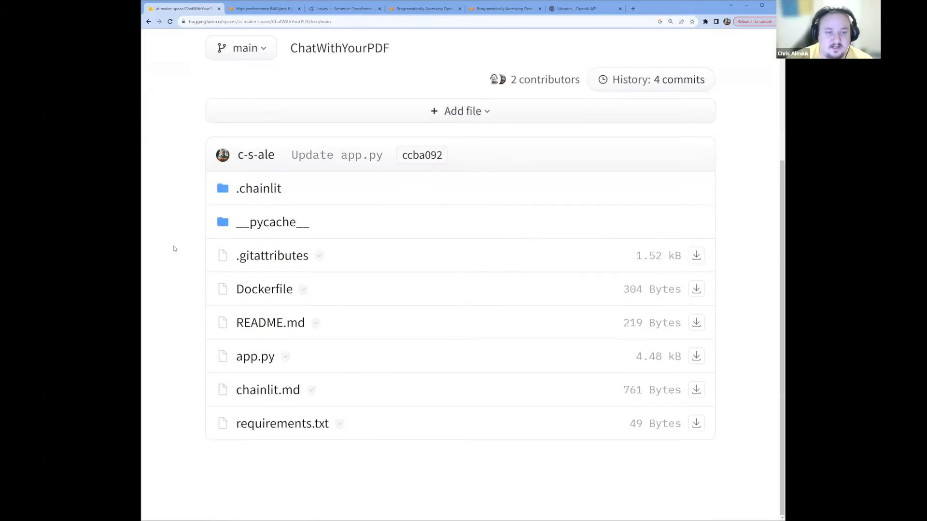
{"action": "mouse_move", "coordinate": [172, 204]}
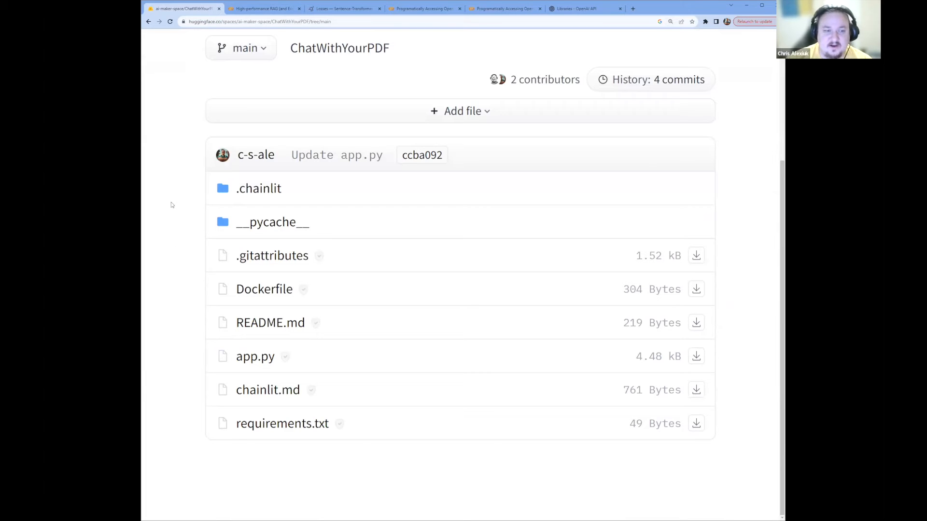
{"action": "left_click", "coordinate": [255, 356]}
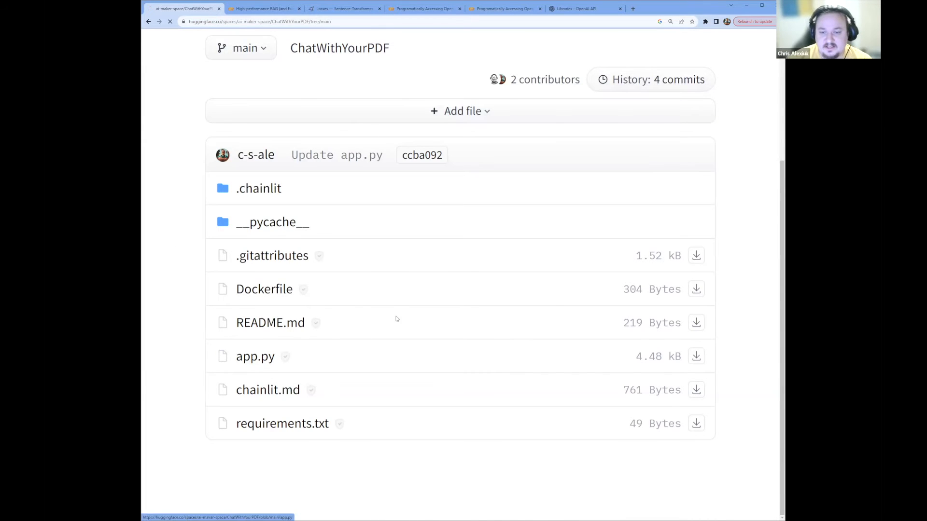
{"action": "left_click", "coordinate": [255, 356]}
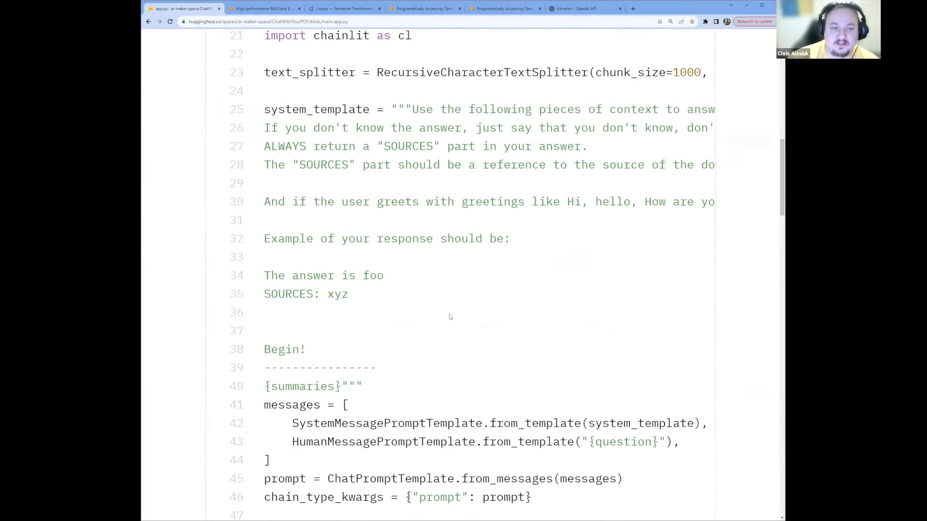
{"action": "scroll", "scroll_direction": "down", "scroll_amount": 3}
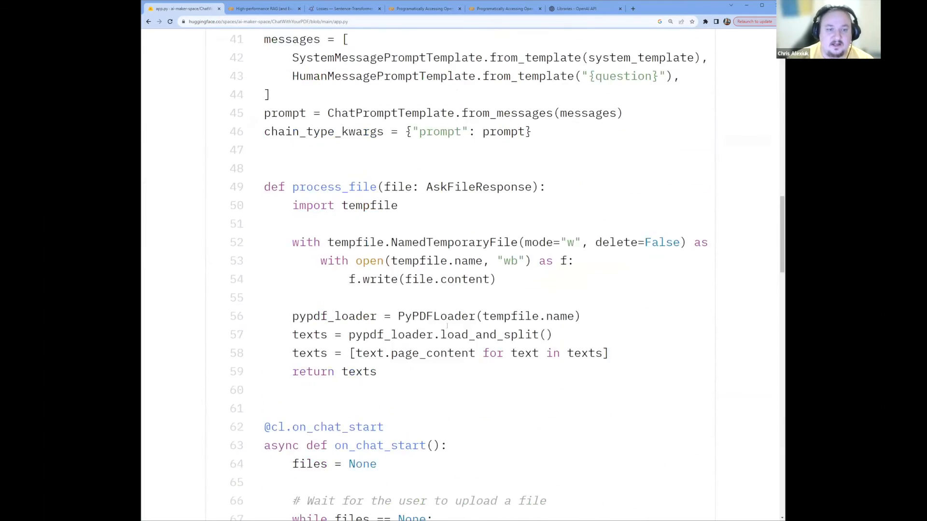
{"action": "scroll", "scroll_direction": "down", "scroll_amount": 3}
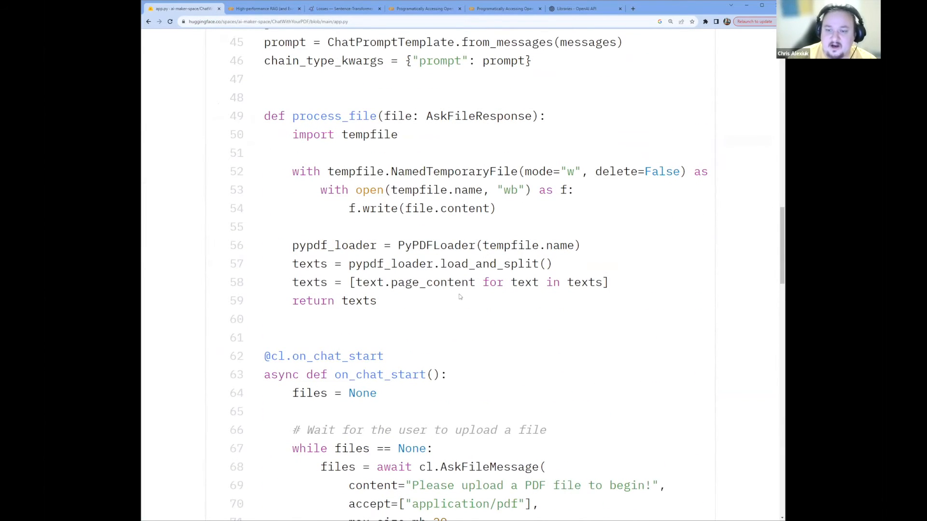
{"action": "scroll", "scroll_direction": "down", "scroll_amount": 3}
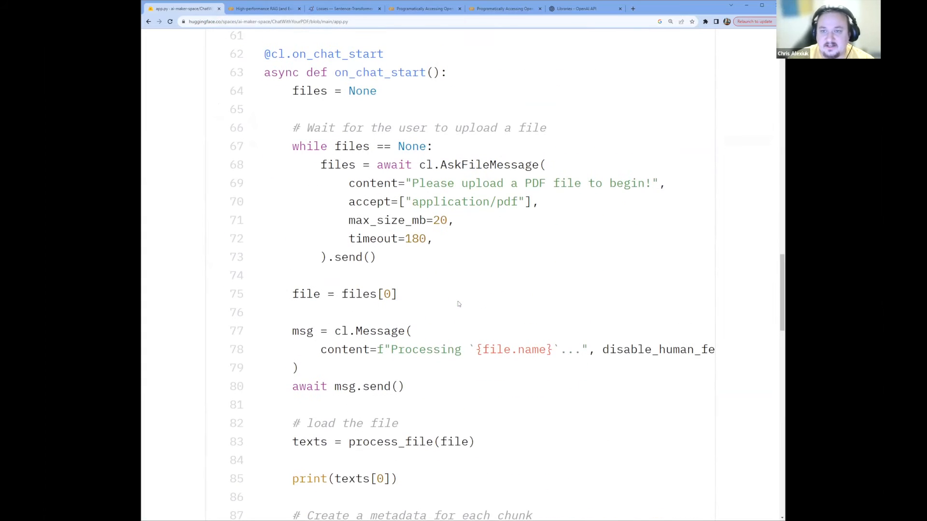
{"action": "double_click", "coordinate": [323, 54]}
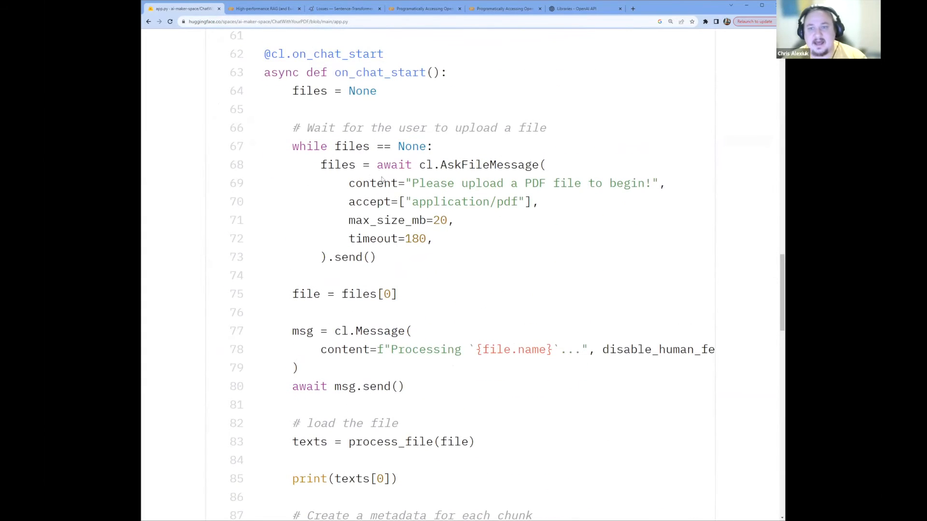
{"action": "double_click", "coordinate": [300, 57]}
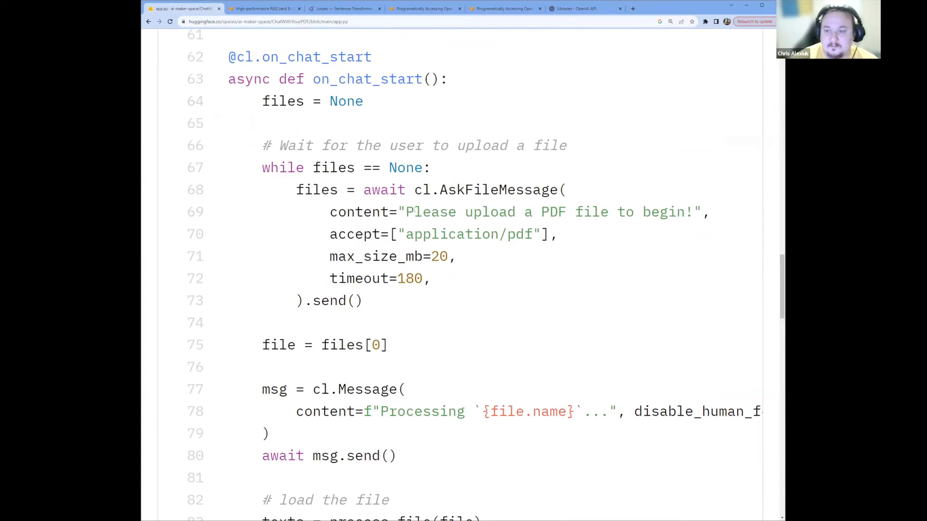
{"action": "scroll", "scroll_direction": "down", "scroll_amount": 3}
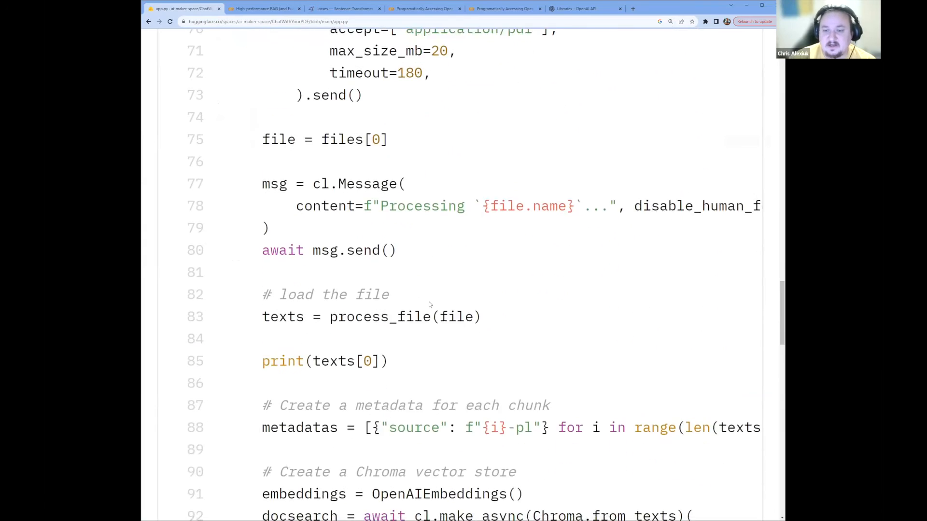
{"action": "scroll", "scroll_direction": "up", "scroll_amount": 3}
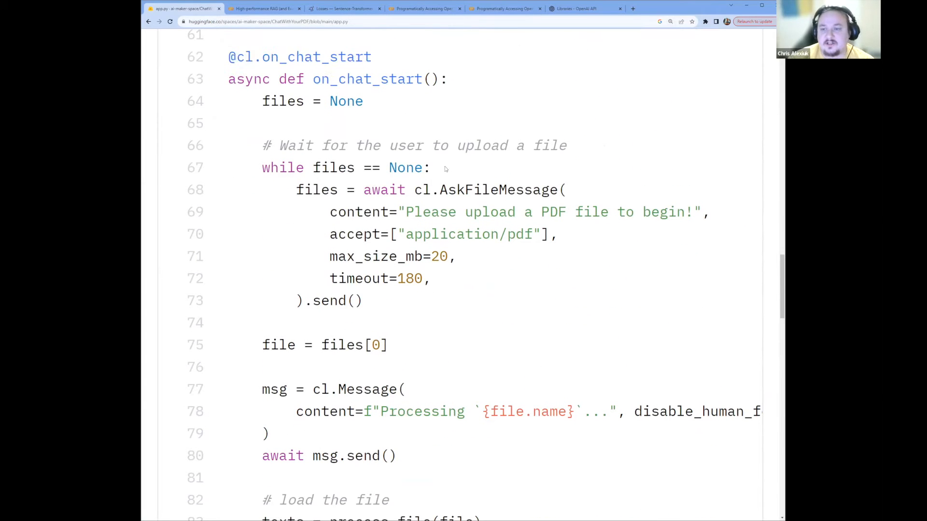
{"action": "mouse_move", "coordinate": [448, 171]}
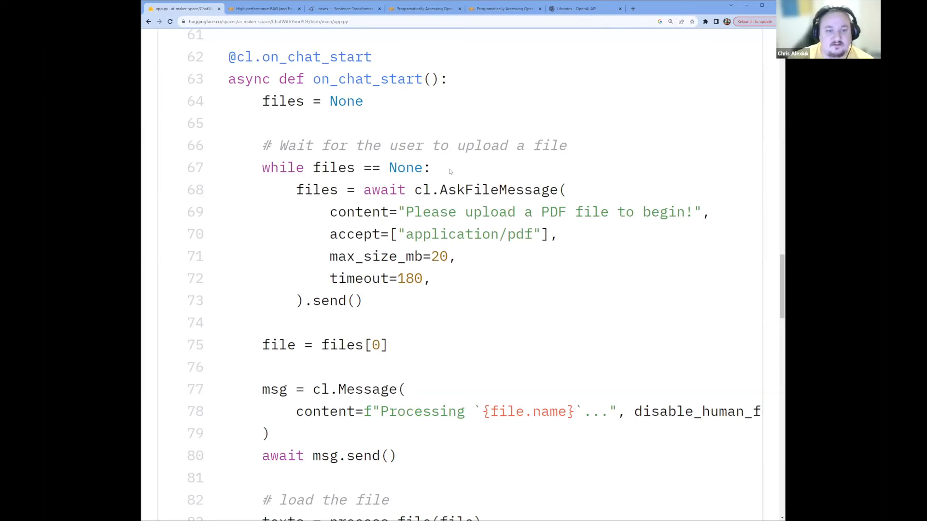
{"action": "mouse_move", "coordinate": [395, 135]}
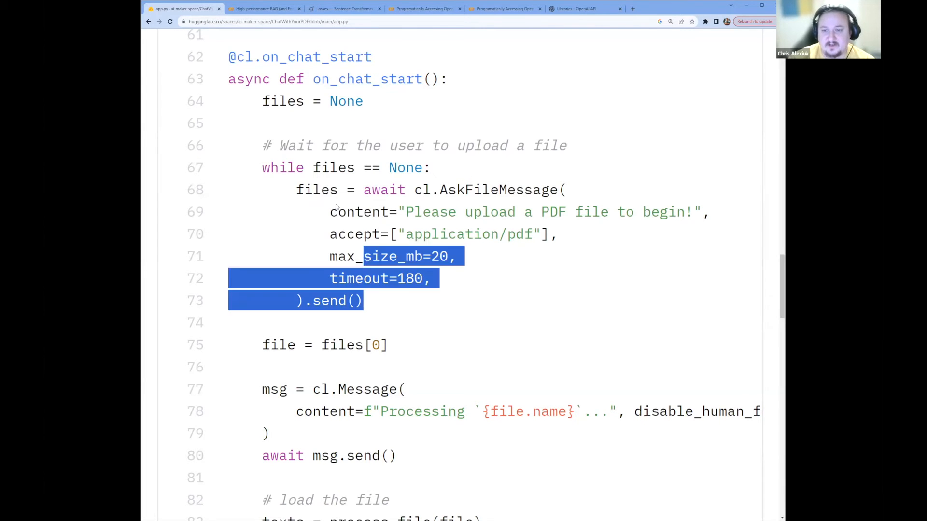
{"action": "left_click", "coordinate": [461, 285]}
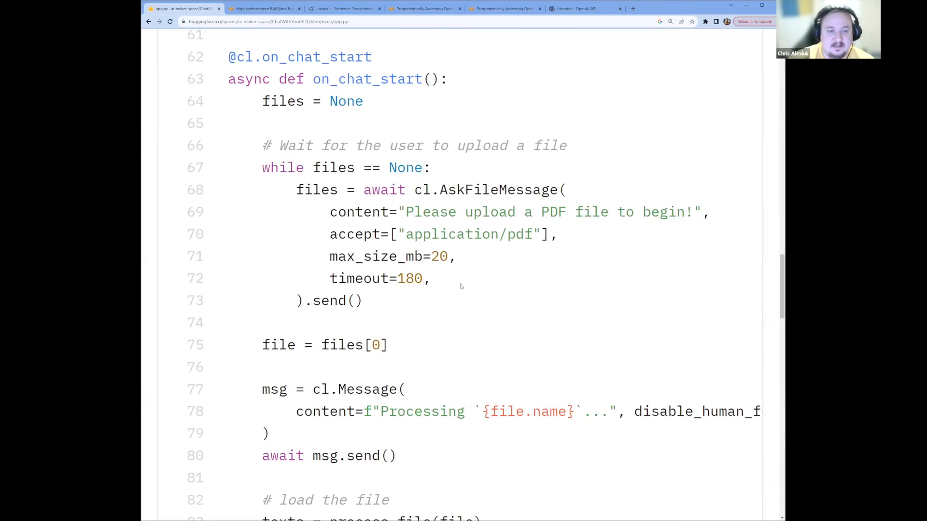
{"action": "scroll", "scroll_direction": "down", "scroll_amount": 3}
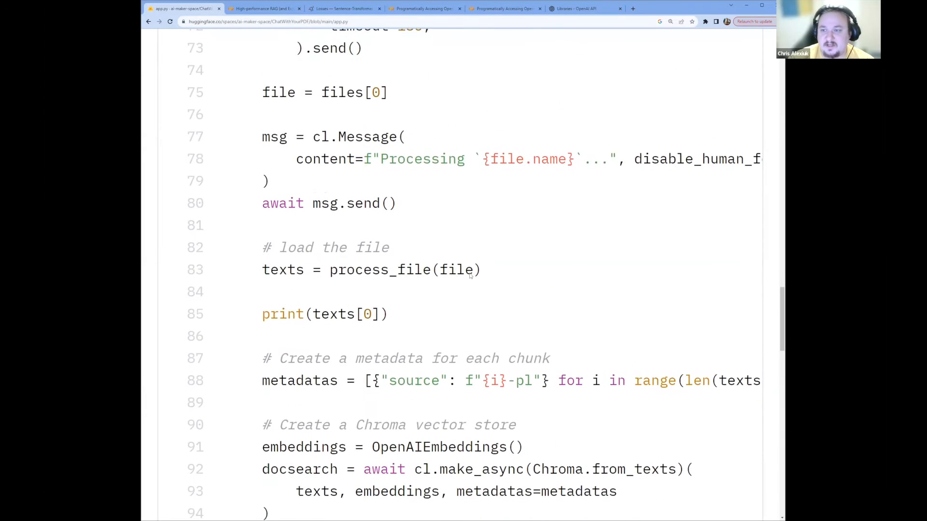
{"action": "scroll", "scroll_direction": "up", "scroll_amount": 3}
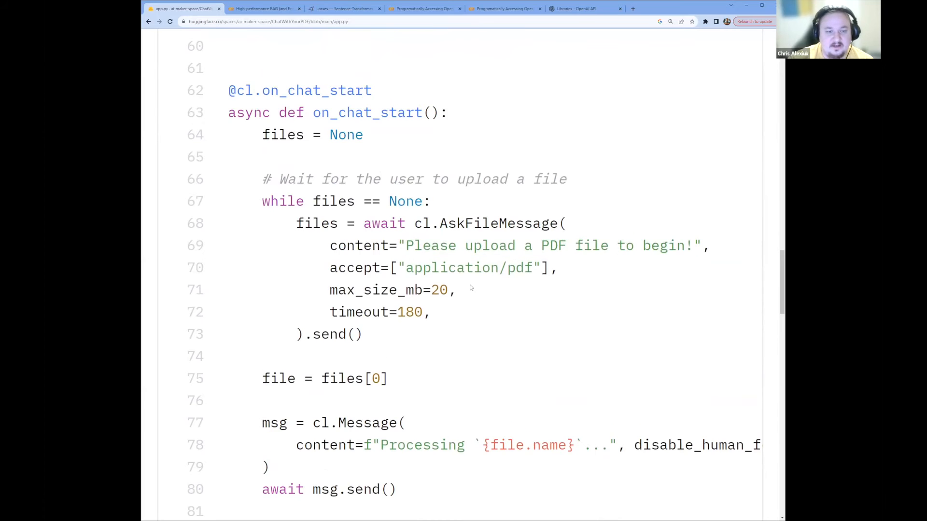
{"action": "scroll", "scroll_direction": "down", "scroll_amount": 3}
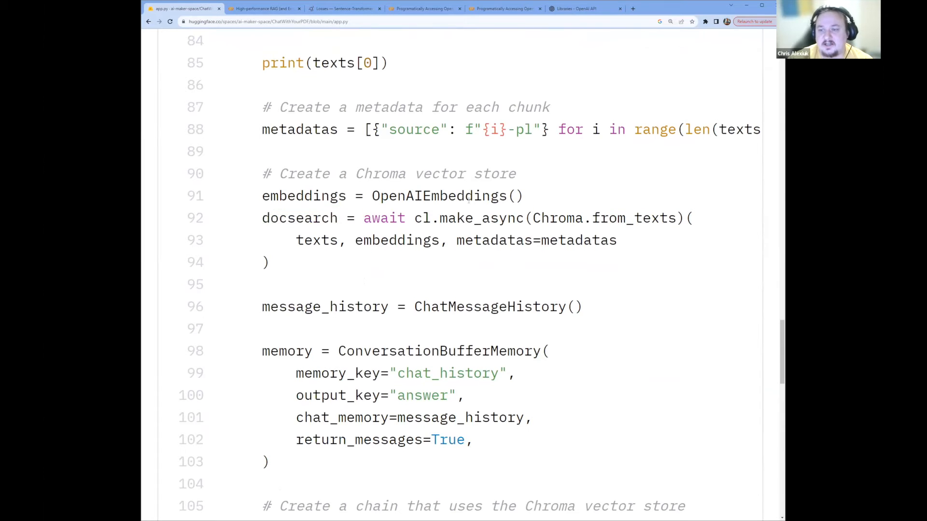
{"action": "scroll", "scroll_direction": "down", "scroll_amount": 3}
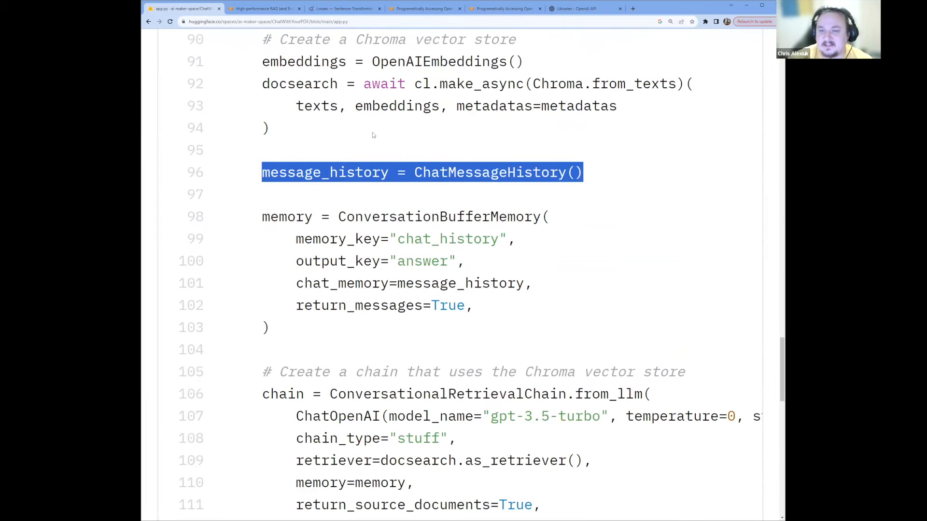
{"action": "scroll", "scroll_direction": "down", "scroll_amount": 3}
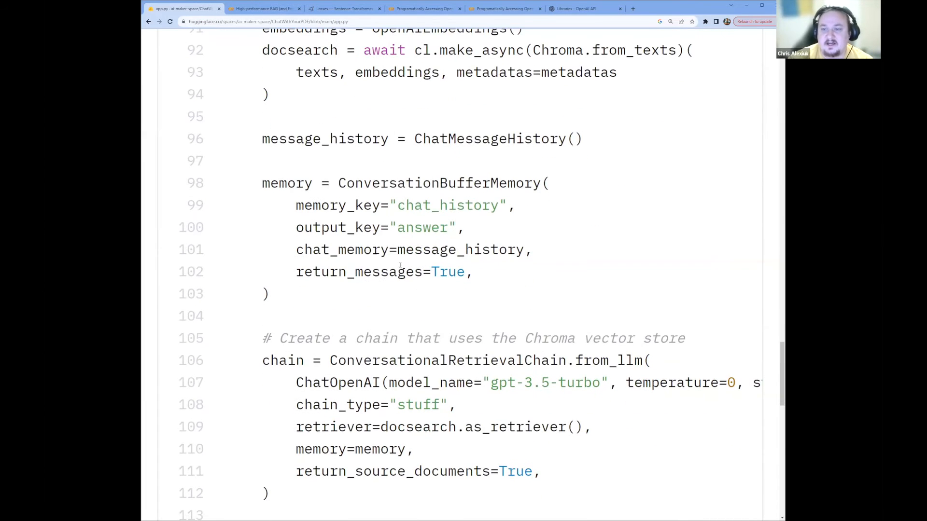
{"action": "left_click_drag", "start_coordinate": [262, 182], "coordinate": [295, 204]}
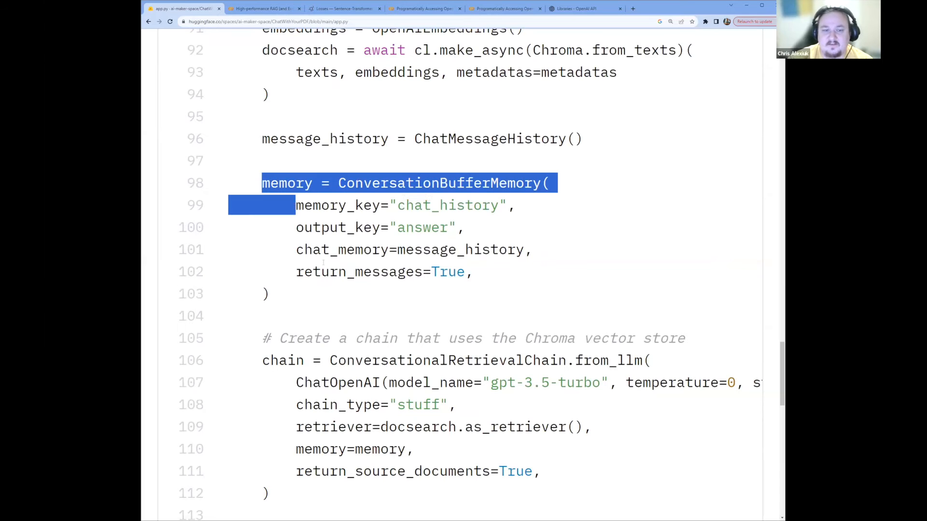
{"action": "left_click", "coordinate": [507, 272]}
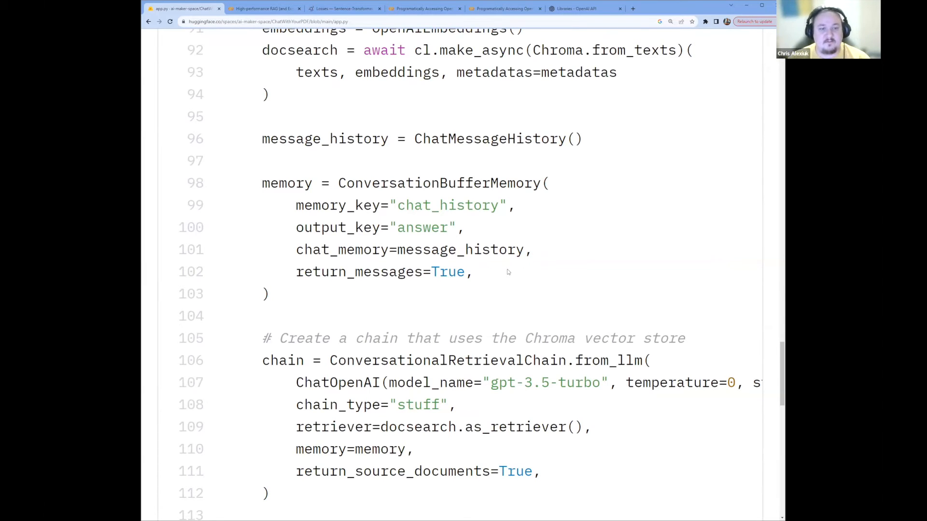
{"action": "scroll", "scroll_direction": "down", "scroll_amount": 3}
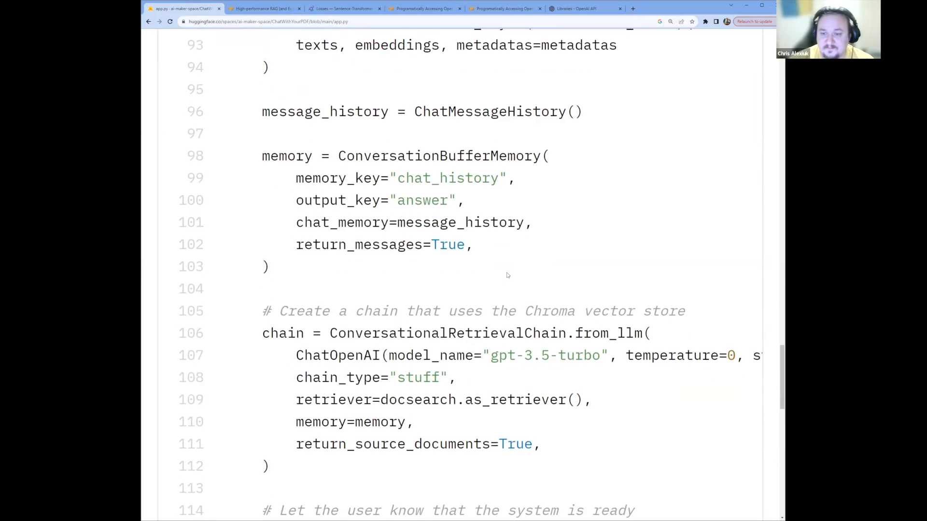
{"action": "scroll", "scroll_direction": "down", "scroll_amount": 3}
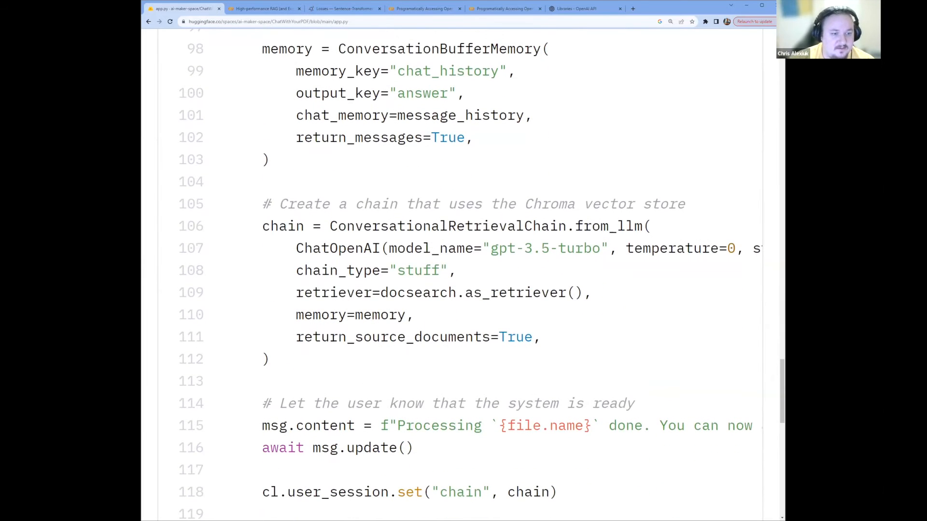
{"action": "mouse_move", "coordinate": [497, 264]}
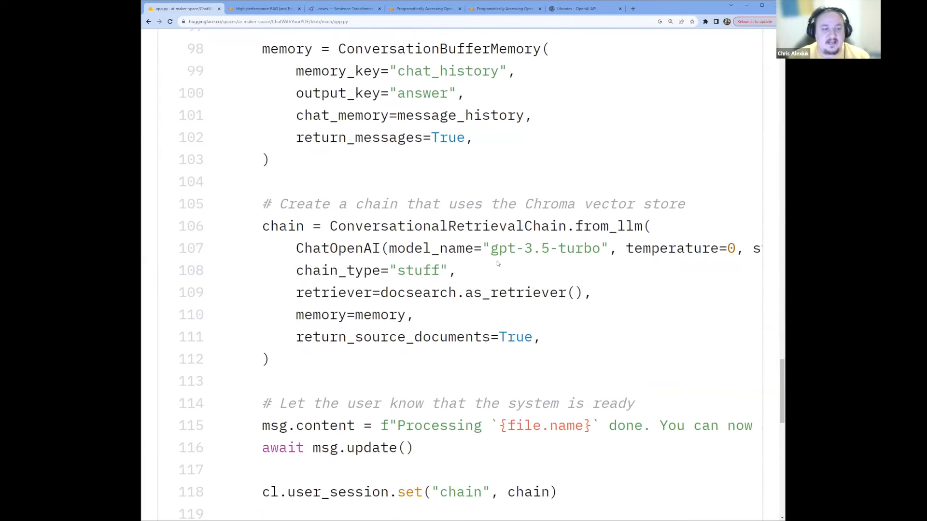
{"action": "mouse_move", "coordinate": [502, 275]}
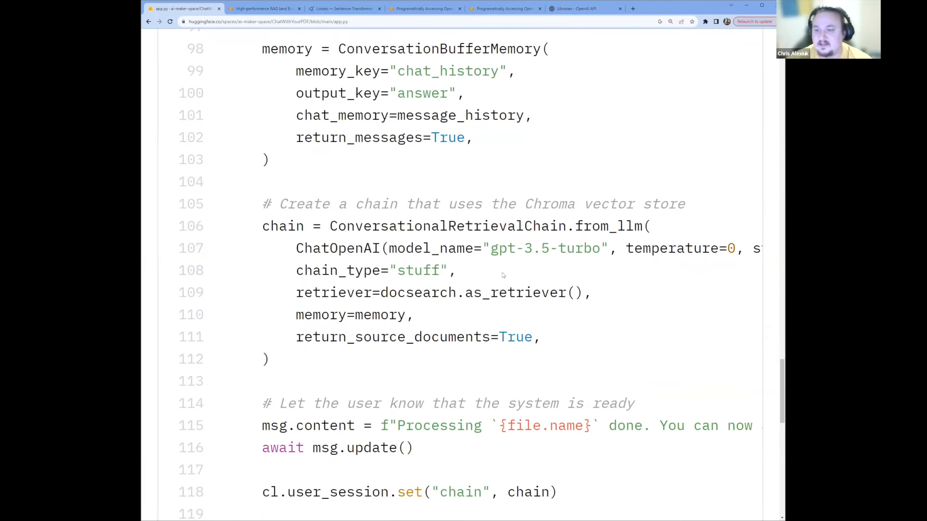
{"action": "double_click", "coordinate": [439, 192]}
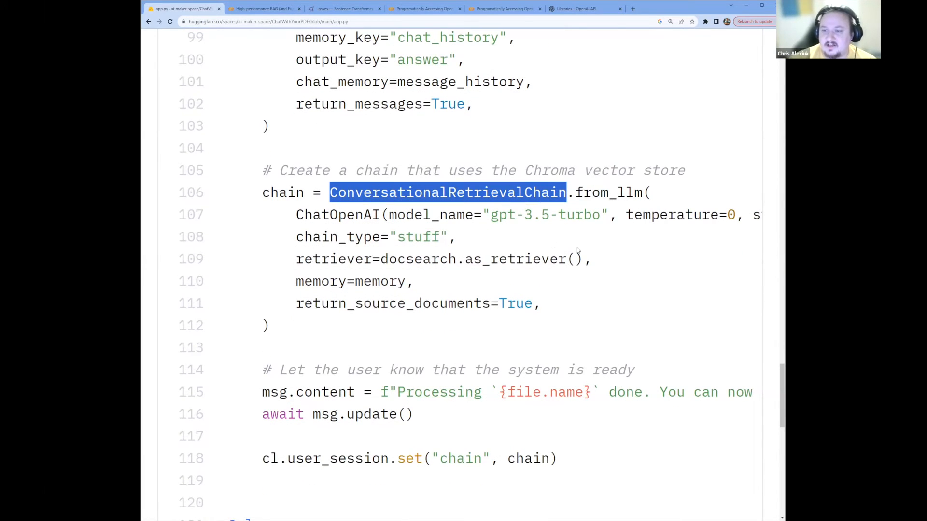
{"action": "mouse_move", "coordinate": [547, 307]}
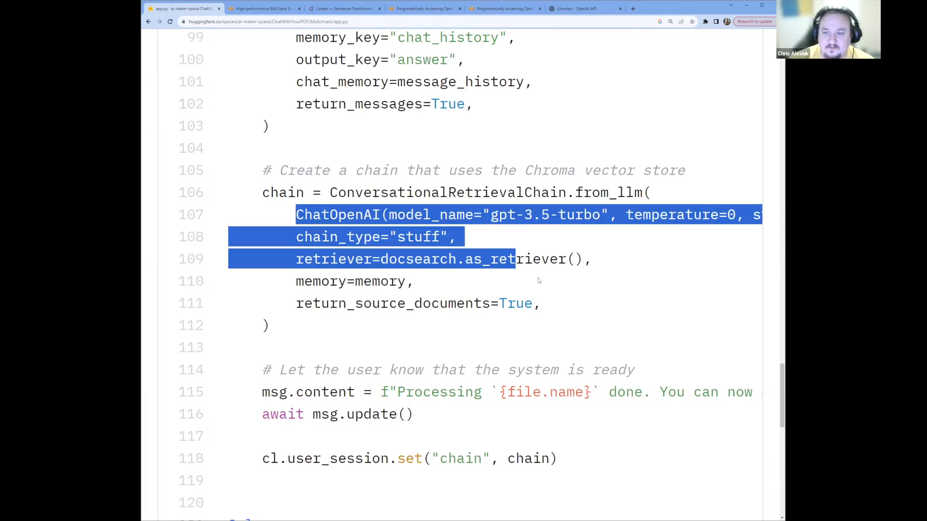
{"action": "left_click", "coordinate": [443, 333]}
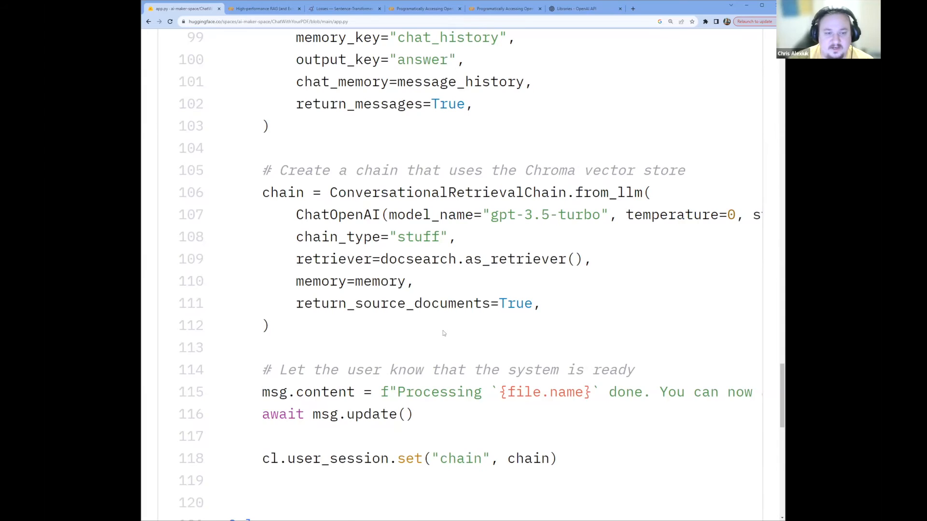
{"action": "scroll", "scroll_direction": "down", "scroll_amount": 3}
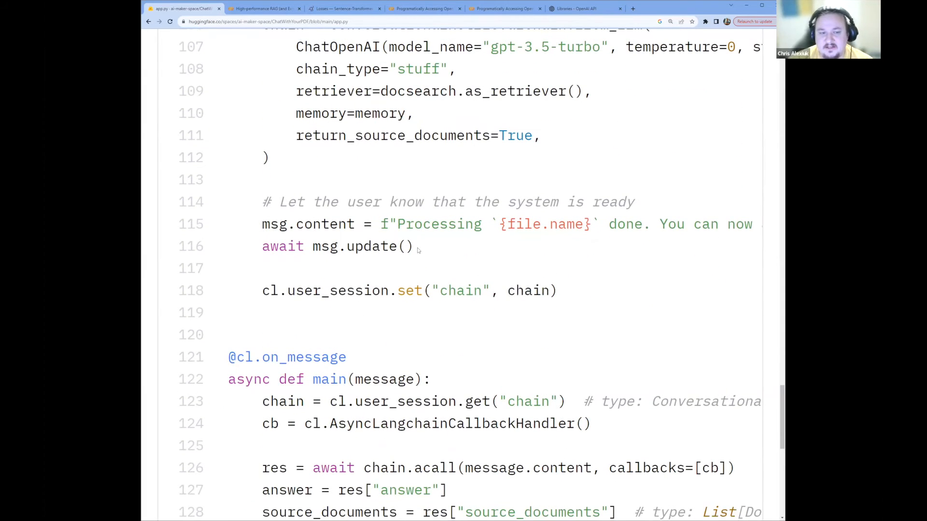
{"action": "mouse_move", "coordinate": [417, 273]}
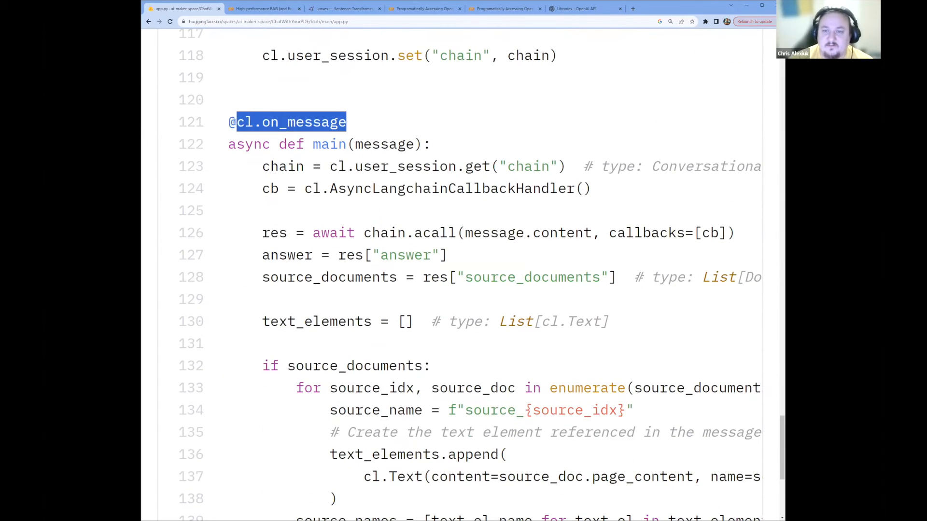
{"action": "scroll", "scroll_direction": "down", "scroll_amount": 3}
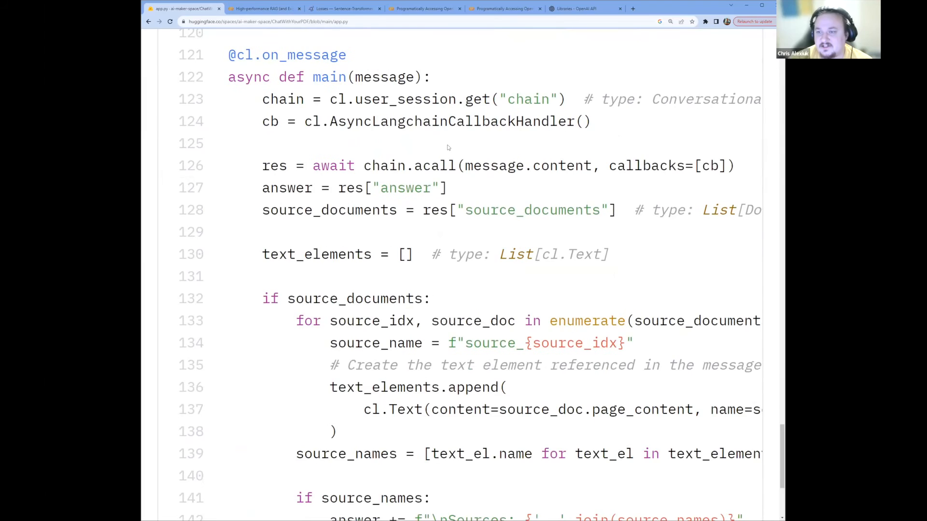
{"action": "scroll", "scroll_direction": "down", "scroll_amount": 3}
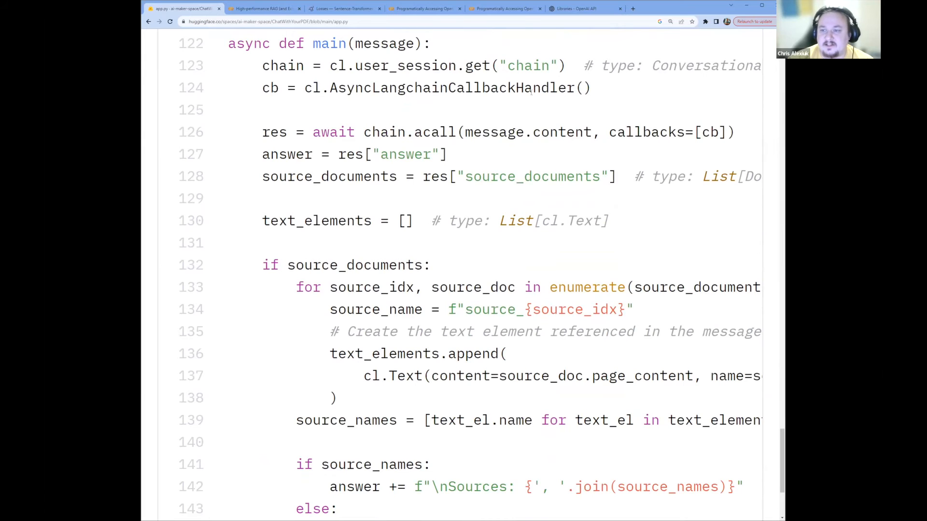
{"action": "mouse_move", "coordinate": [625, 93]}
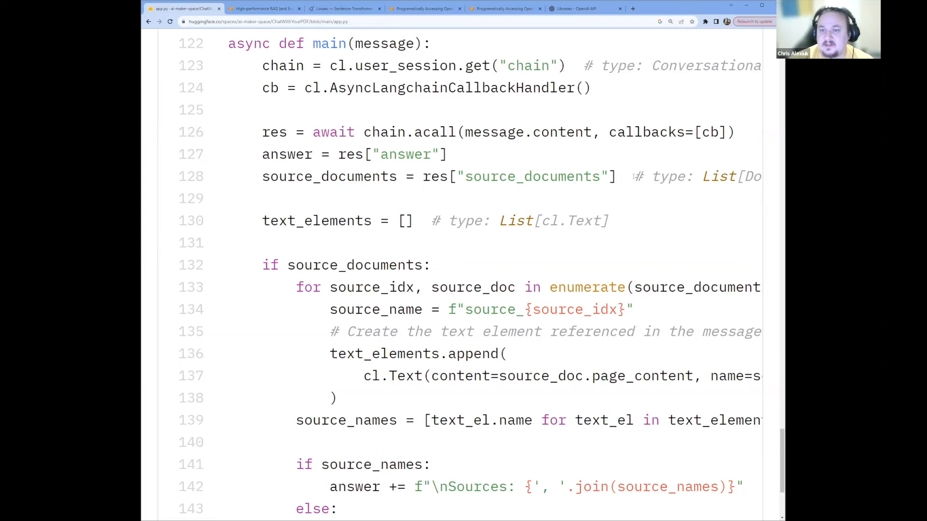
{"action": "scroll", "scroll_direction": "down", "scroll_amount": 3}
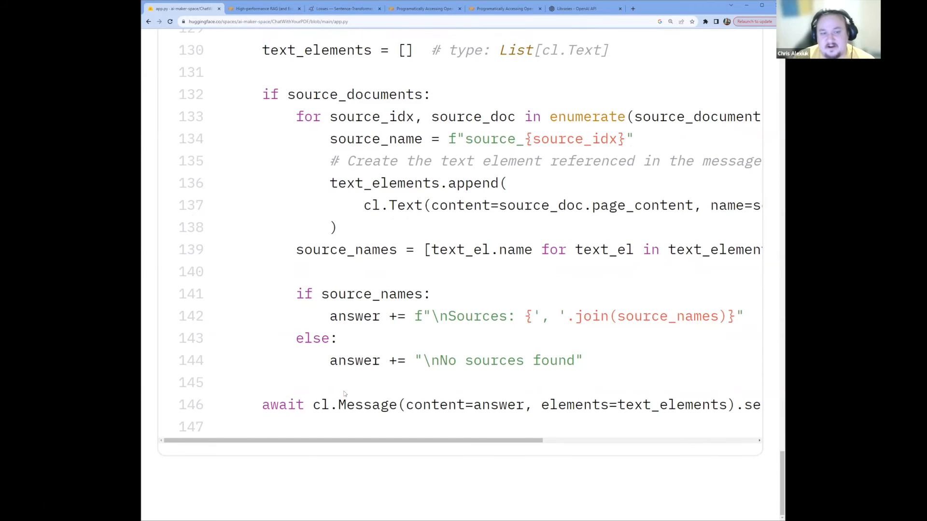
{"action": "scroll", "scroll_direction": "up", "scroll_amount": 3}
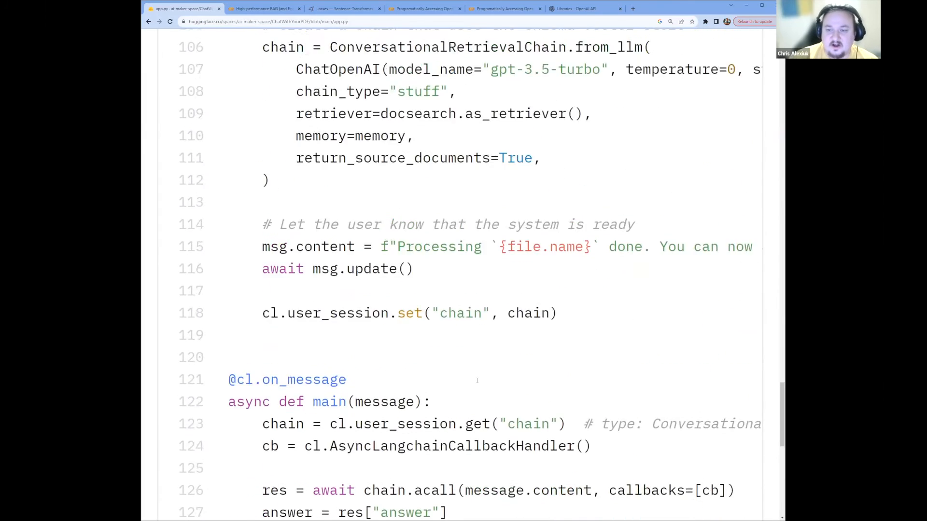
{"action": "scroll", "scroll_direction": "up", "scroll_amount": 3}
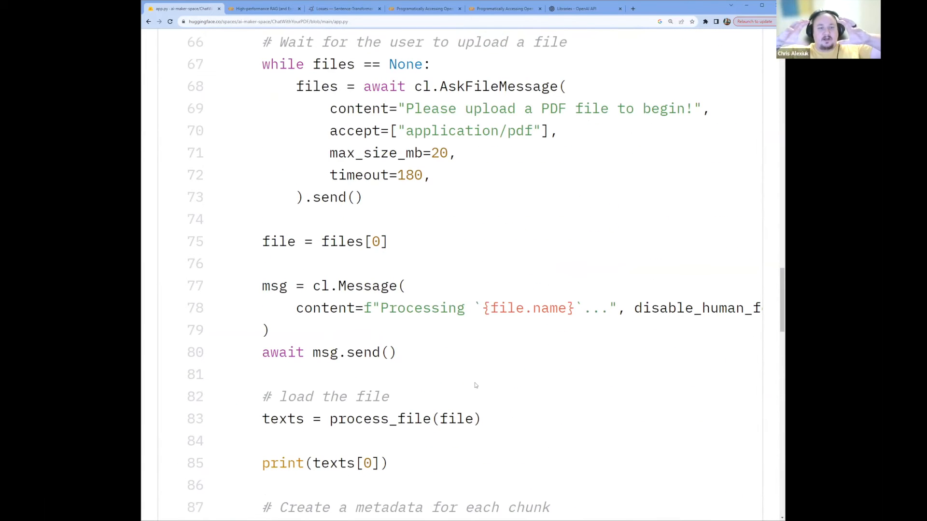
{"action": "scroll", "scroll_direction": "up", "scroll_amount": 3}
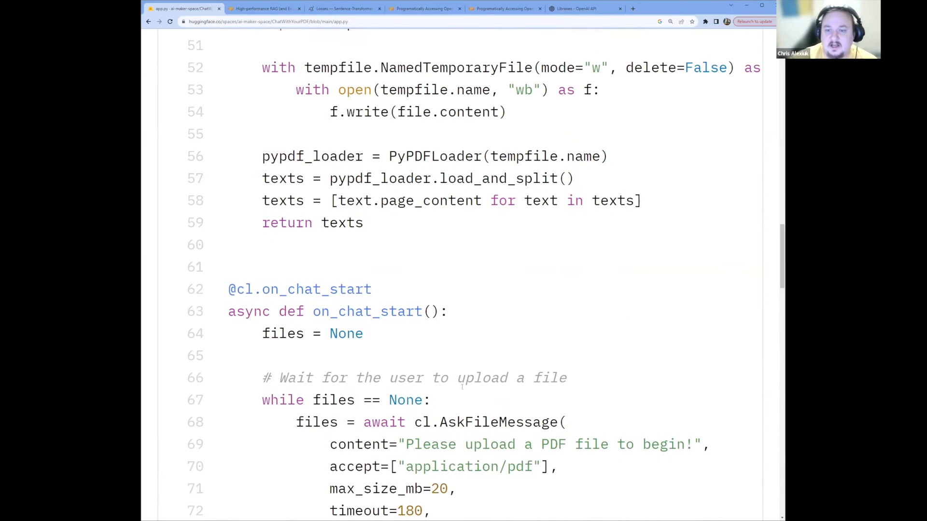
{"action": "scroll", "scroll_direction": "down", "scroll_amount": 3}
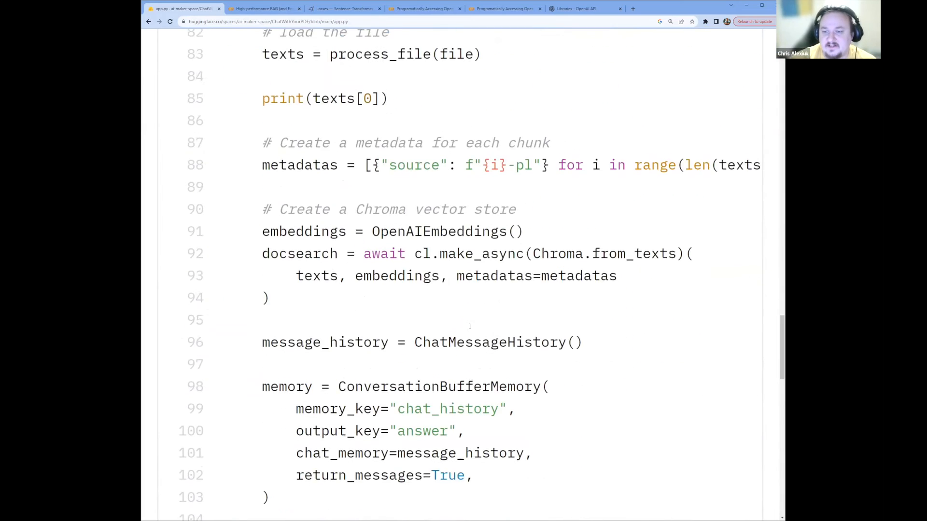
{"action": "scroll", "scroll_direction": "down", "scroll_amount": 3}
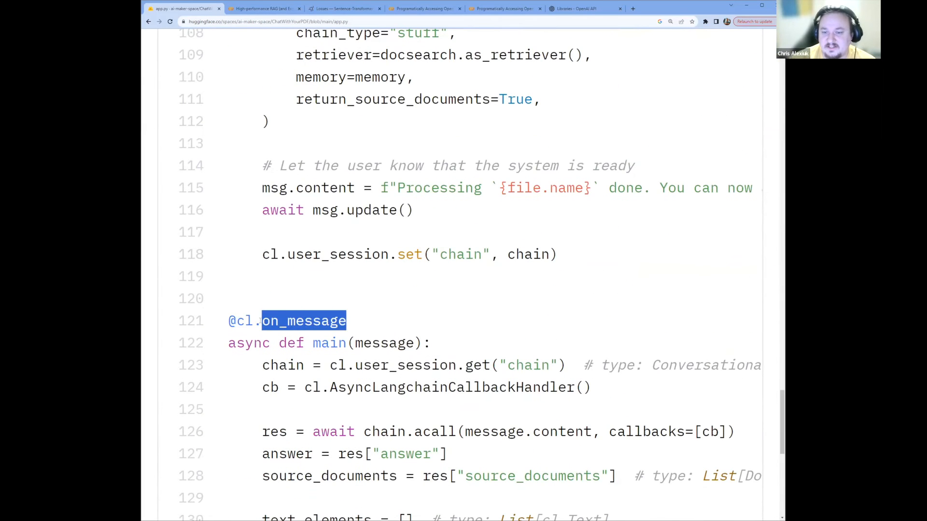
{"action": "scroll", "scroll_direction": "down", "scroll_amount": 3}
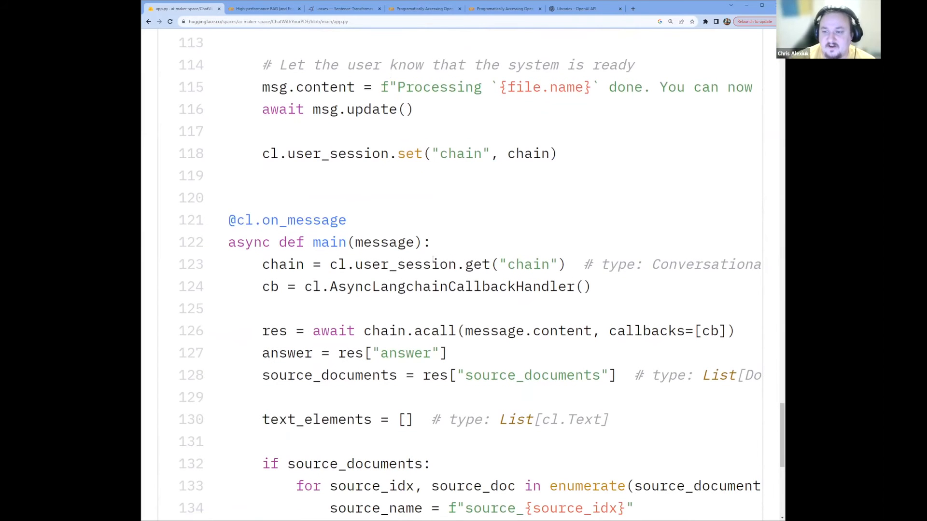
{"action": "scroll", "scroll_direction": "down", "scroll_amount": 3}
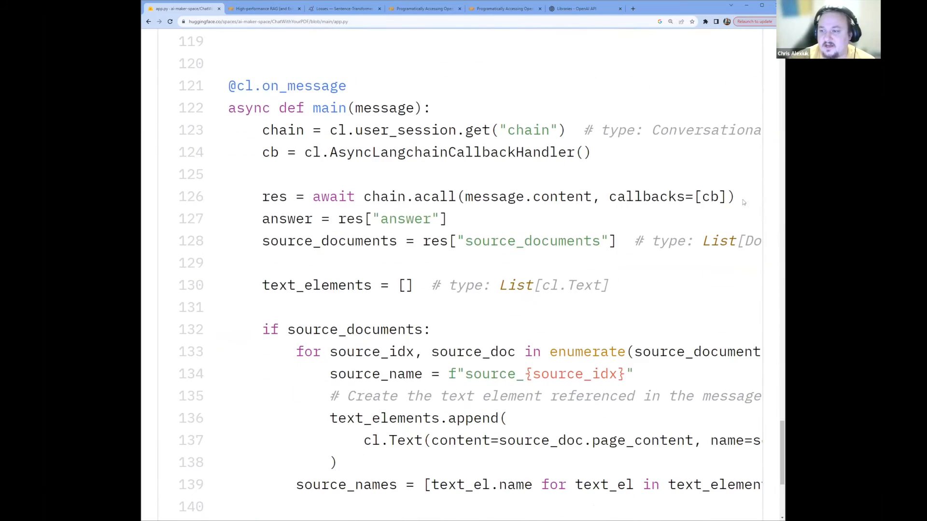
{"action": "scroll", "scroll_direction": "up", "scroll_amount": 3}
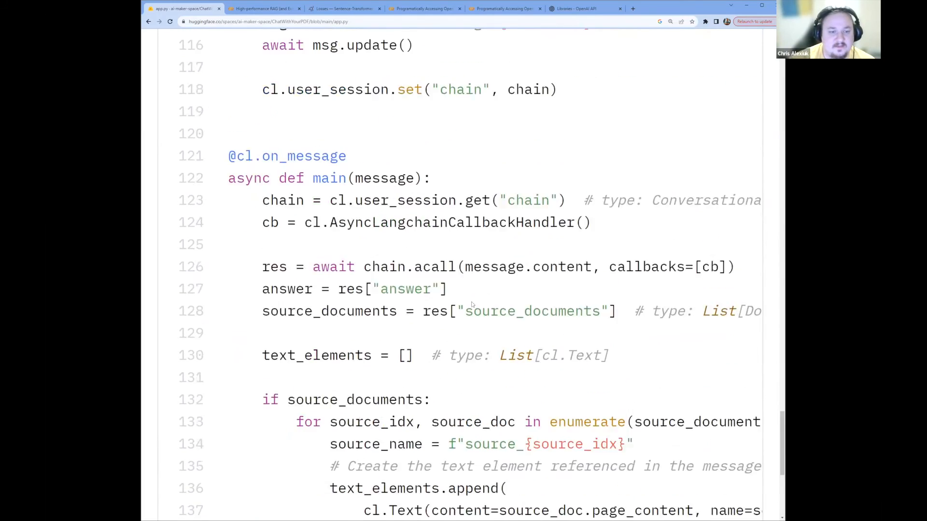
{"action": "scroll", "scroll_direction": "up", "scroll_amount": 3}
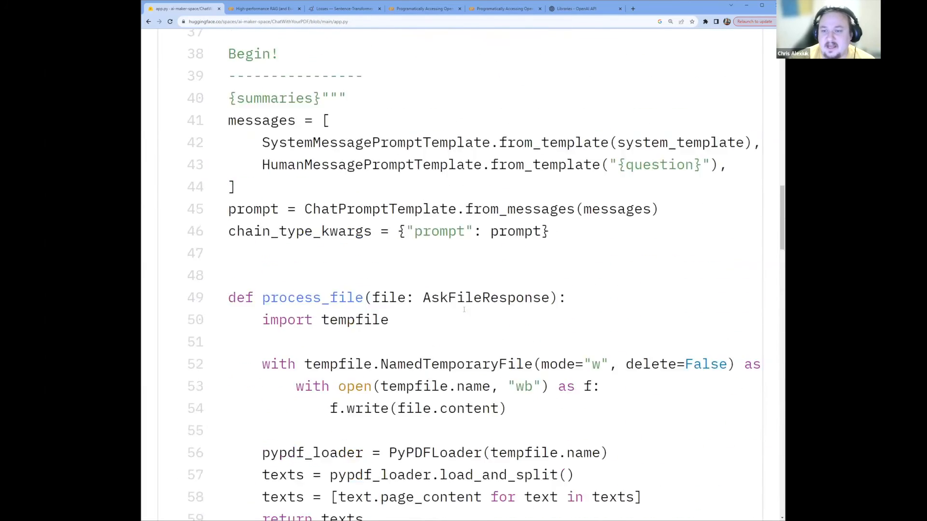
{"action": "scroll", "scroll_direction": "up", "scroll_amount": 3}
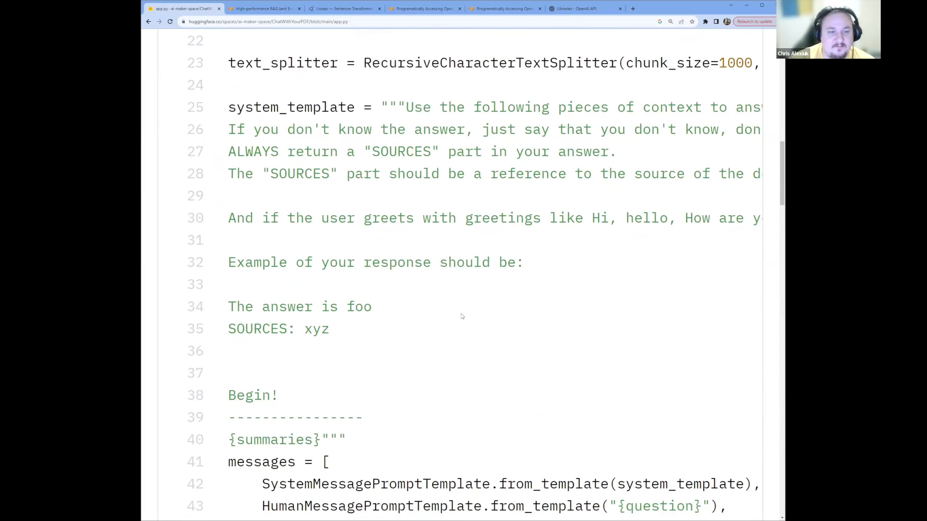
{"action": "scroll", "scroll_direction": "up", "scroll_amount": 3}
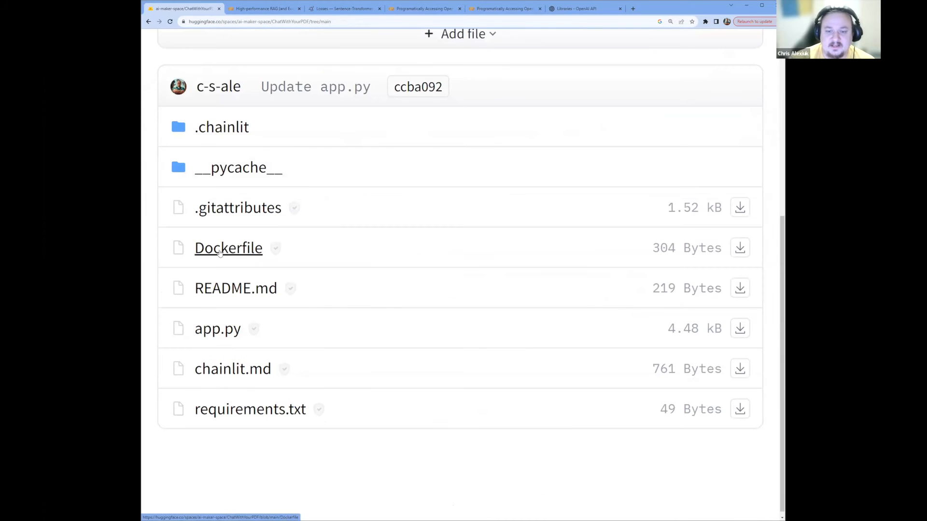
Open the Dockerfile and highlight the chainlit run command
{"action": "left_click", "coordinate": [228, 248]}
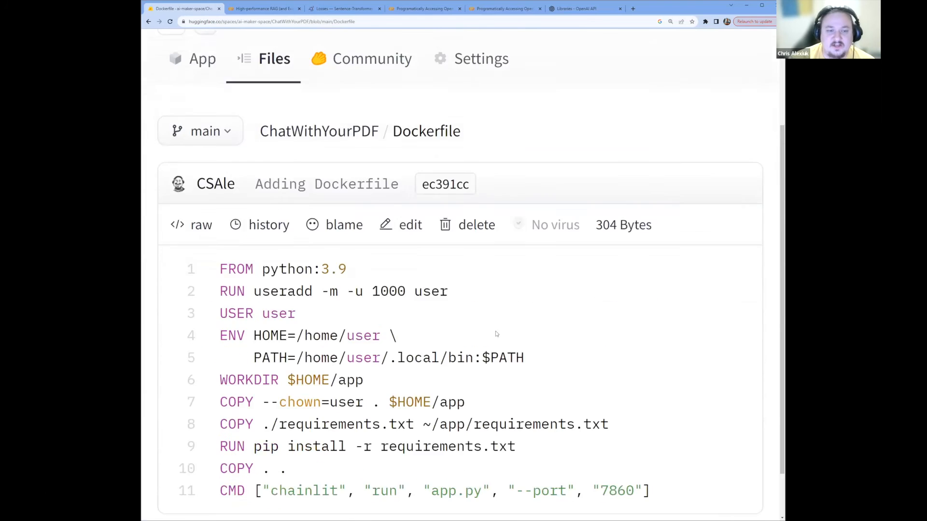
{"action": "scroll", "scroll_direction": "down", "scroll_amount": 3}
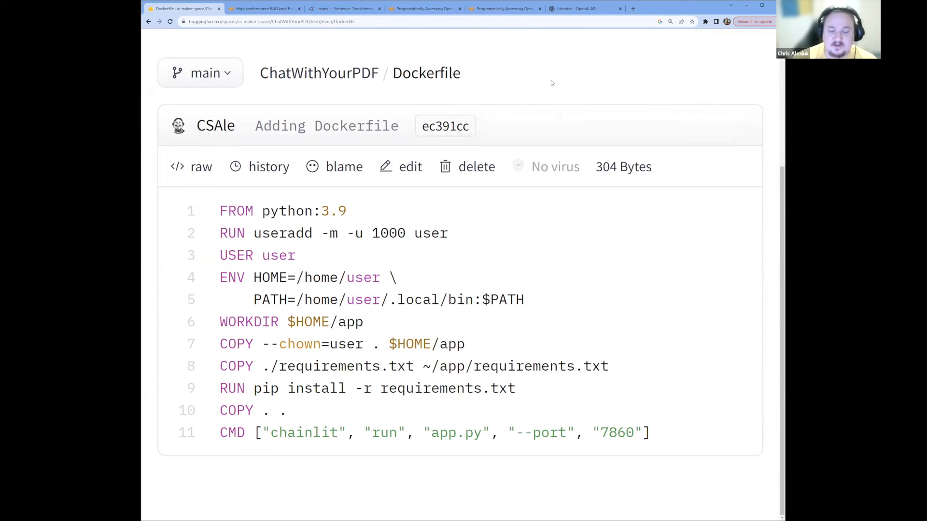
{"action": "key", "text": "ctrl+a"}
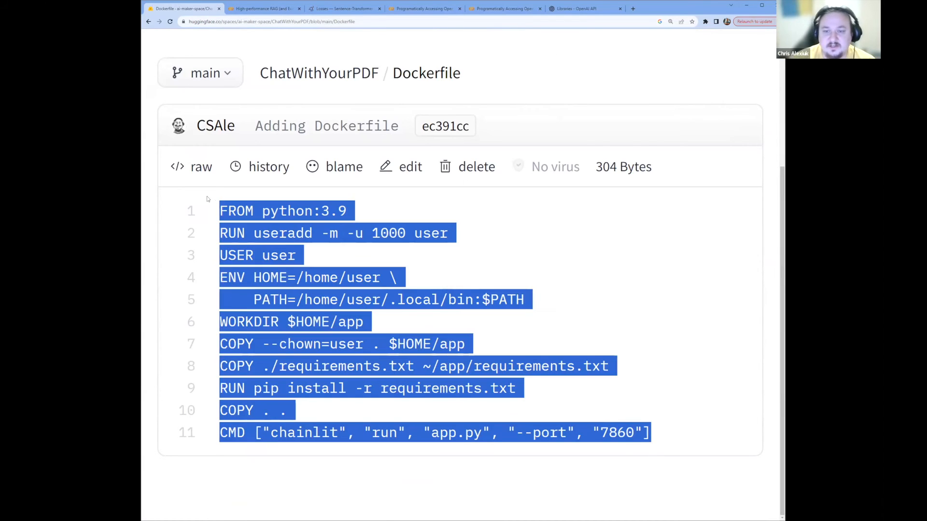
{"action": "left_click", "coordinate": [512, 78]}
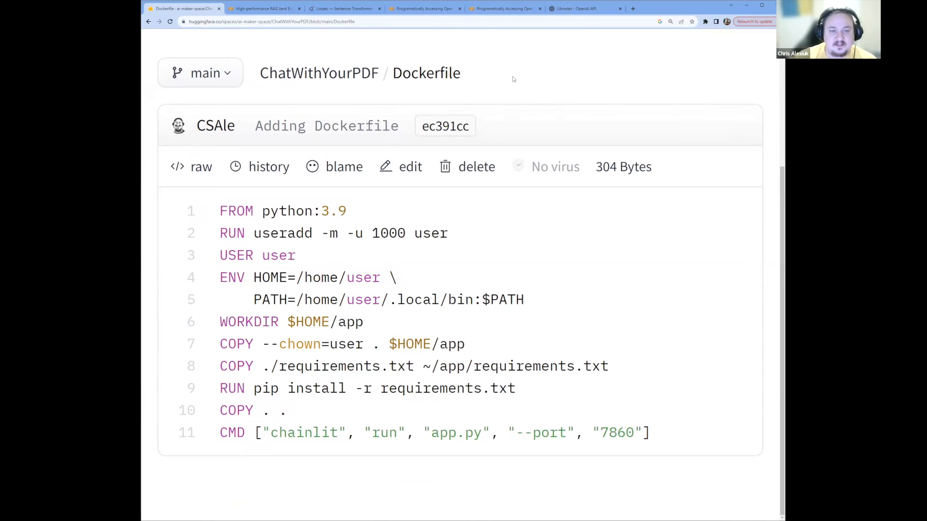
{"action": "double_click", "coordinate": [306, 433]}
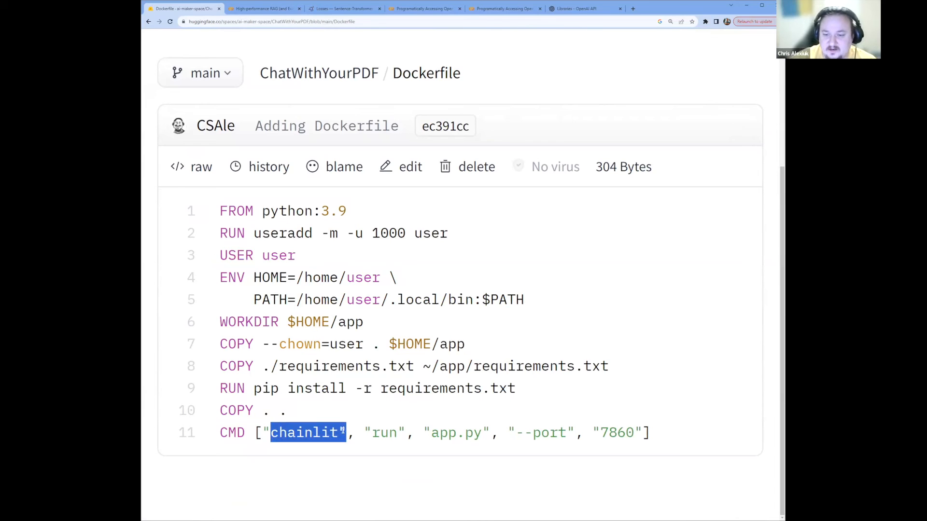
{"action": "left_click", "coordinate": [543, 380]}
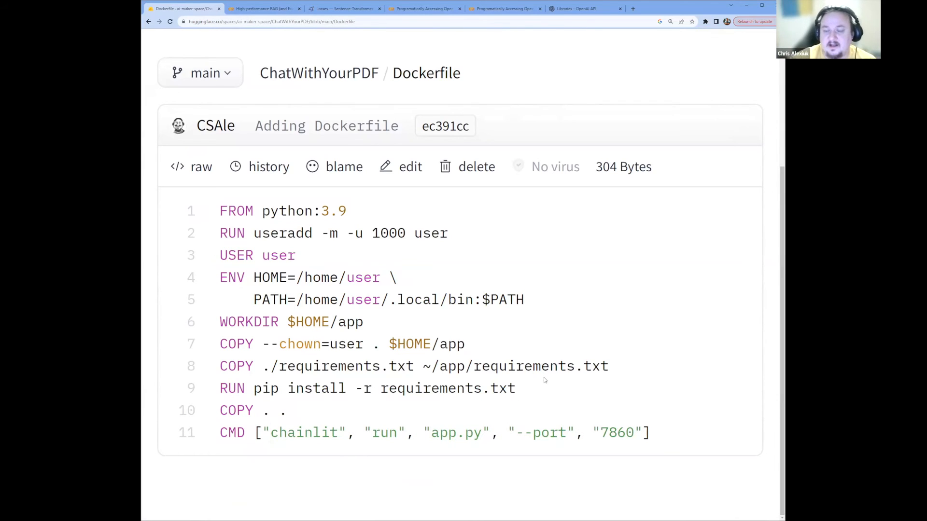
{"action": "double_click", "coordinate": [455, 433]}
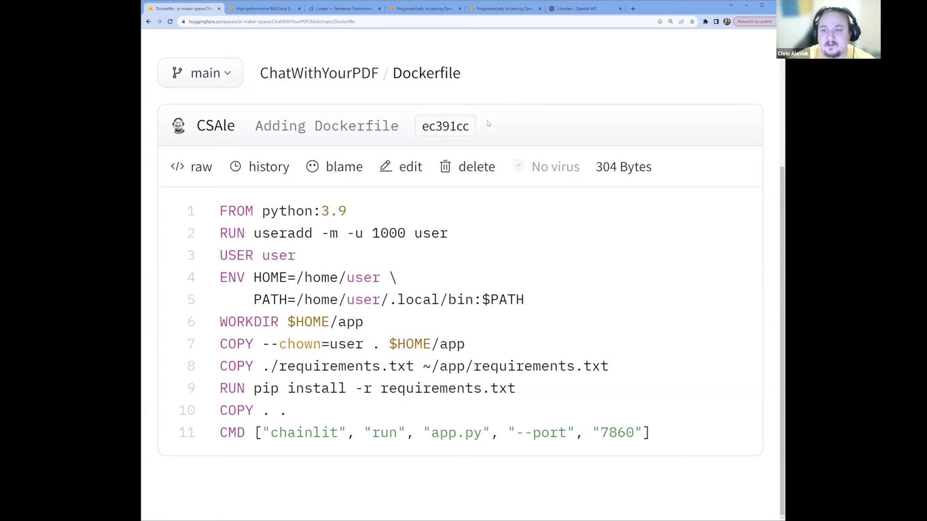
Highlight the FROM python:3.9 base image line and the COPY . . line
{"action": "double_click", "coordinate": [283, 211]}
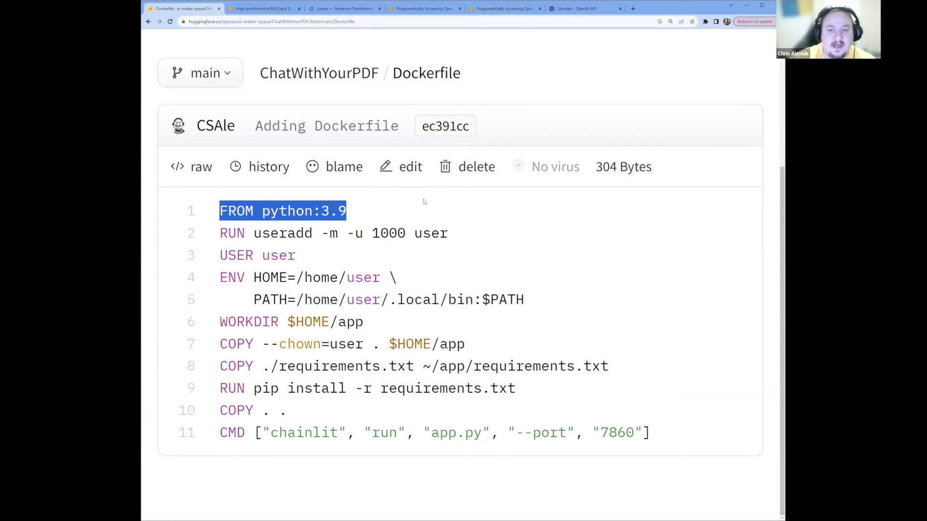
{"action": "left_click", "coordinate": [424, 202]}
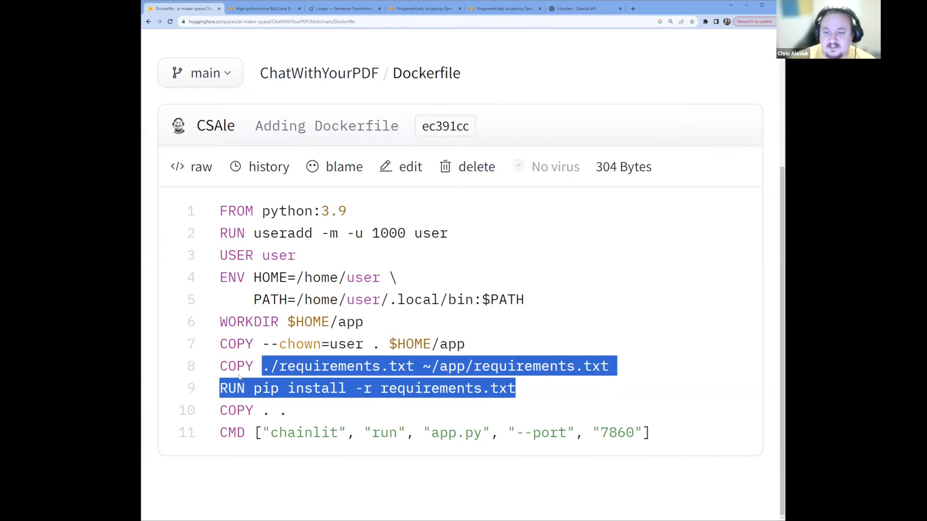
{"action": "left_click", "coordinate": [385, 407]}
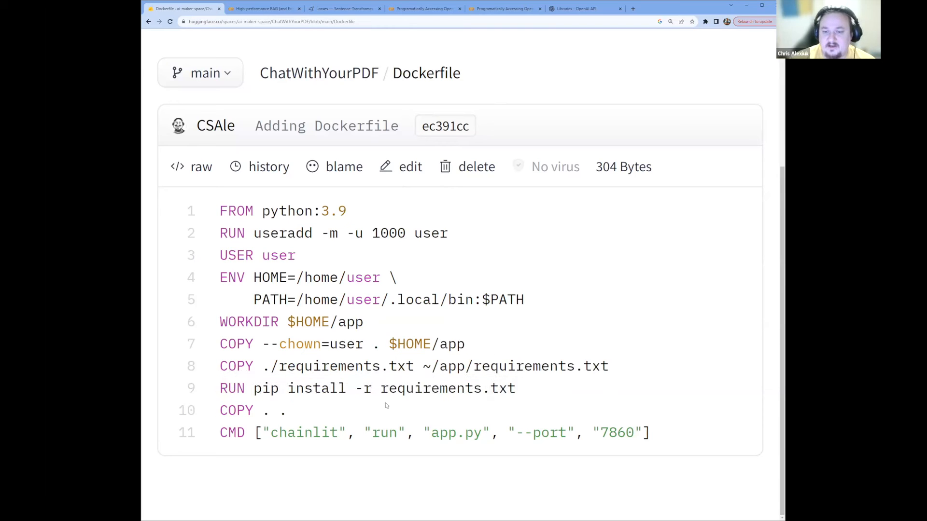
{"action": "double_click", "coordinate": [236, 411]}
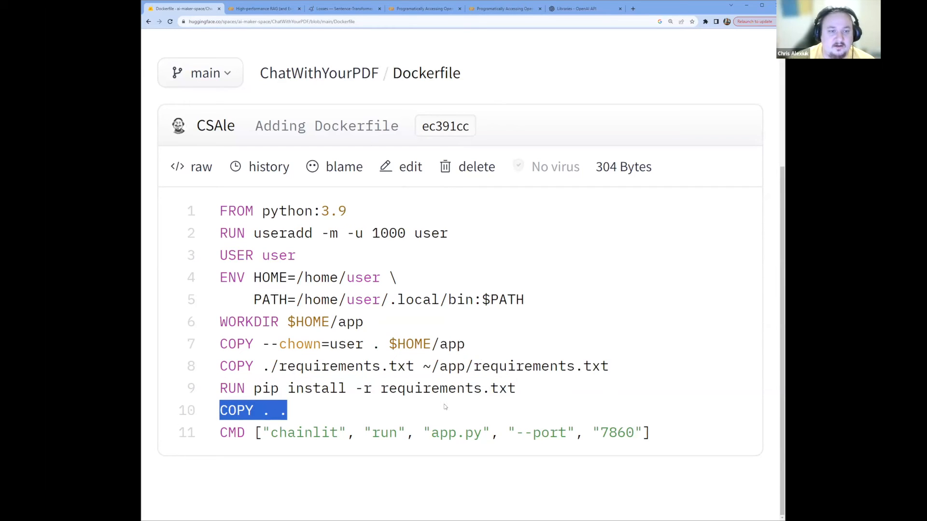
{"action": "mouse_move", "coordinate": [436, 420]}
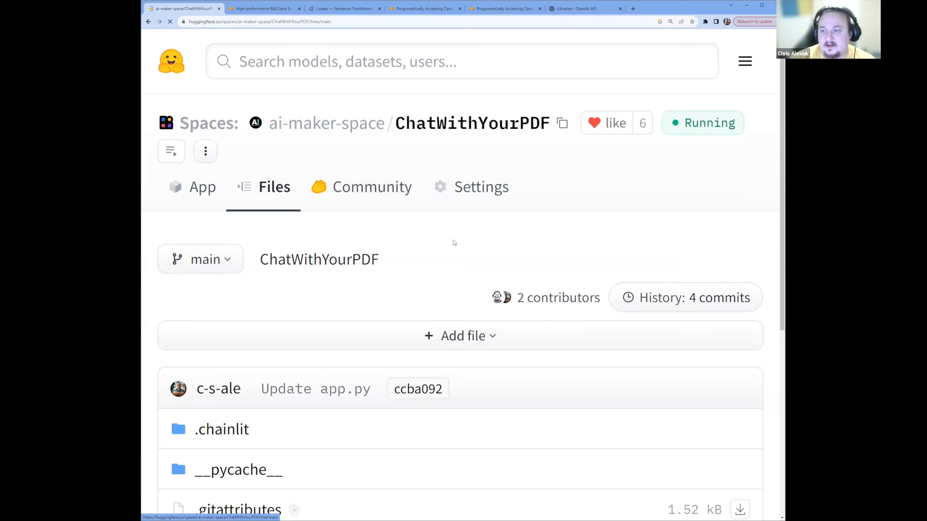
Bring up the Space's Upload files page from the file list
{"action": "scroll", "scroll_direction": "down", "scroll_amount": 3}
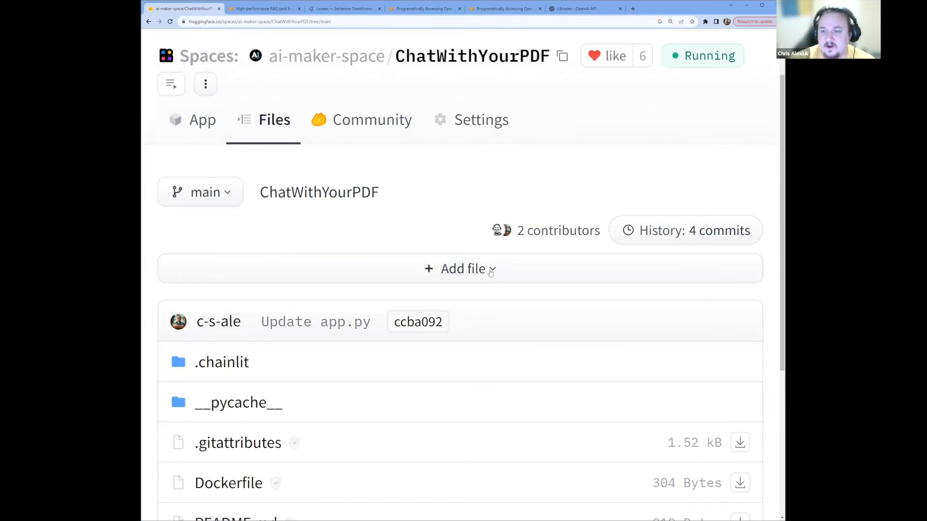
{"action": "scroll", "scroll_direction": "down", "scroll_amount": 3}
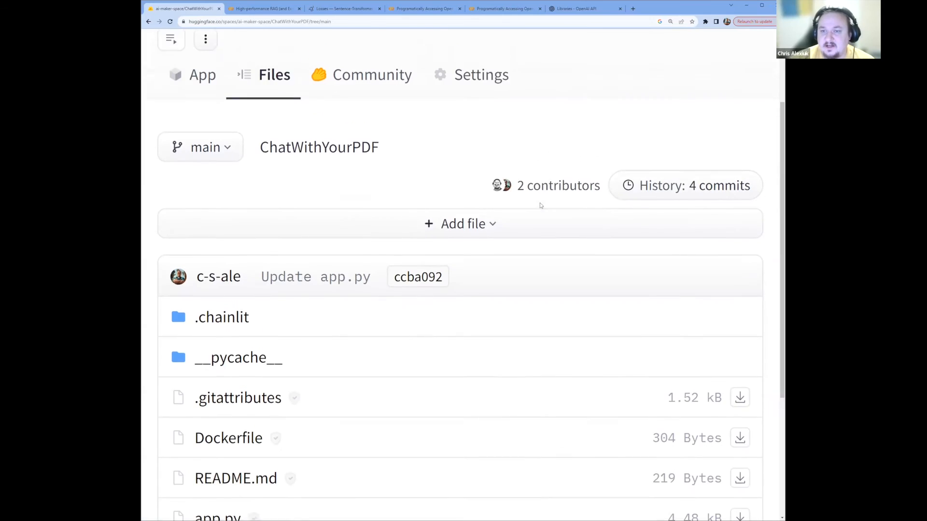
{"action": "scroll", "scroll_direction": "up", "scroll_amount": 3}
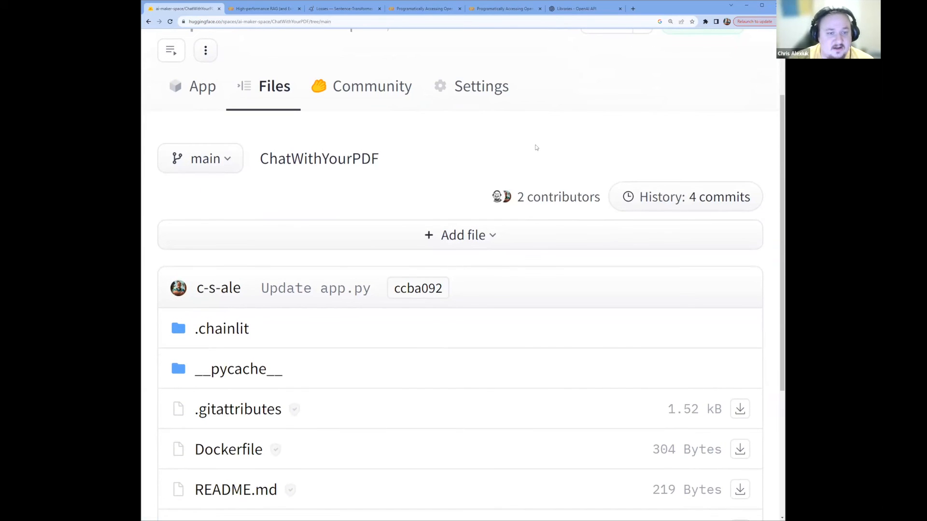
{"action": "scroll", "scroll_direction": "down", "scroll_amount": 3}
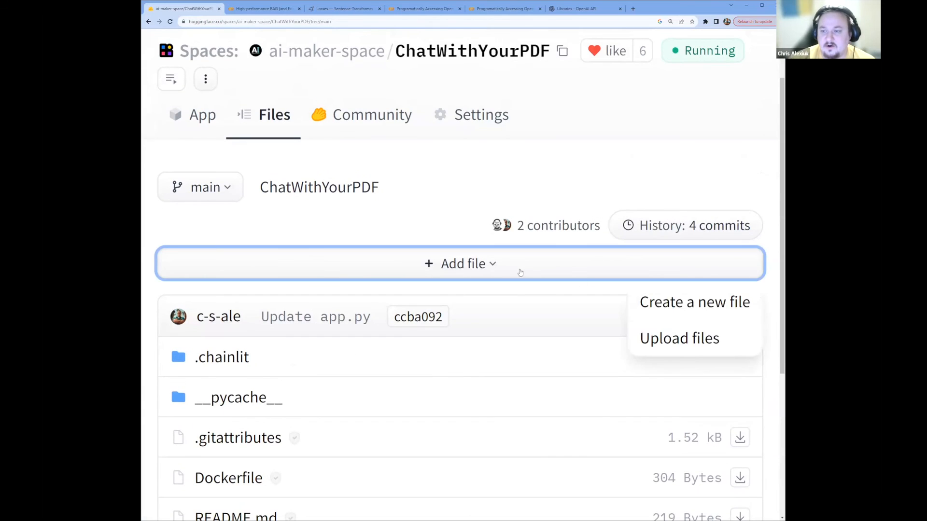
{"action": "left_click", "coordinate": [679, 338]}
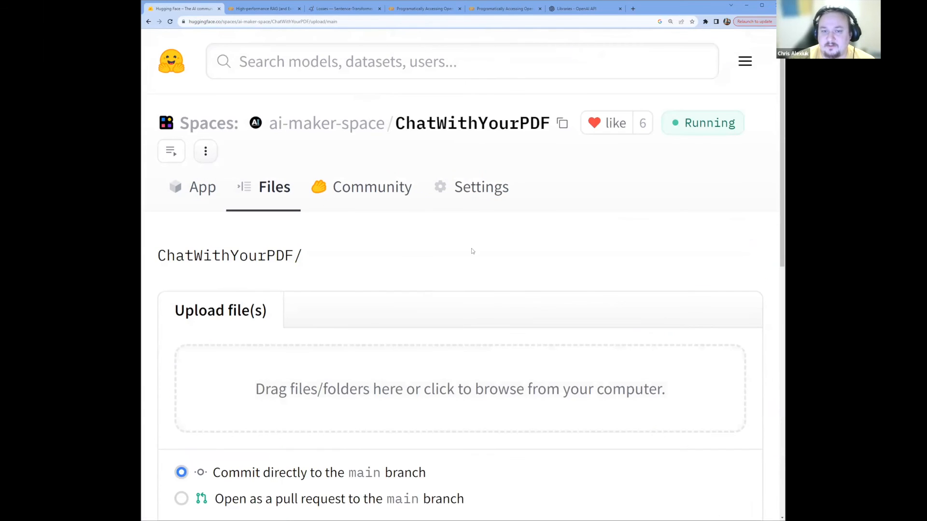
Scroll through the upload page and return toward the file list
{"action": "scroll", "scroll_direction": "down", "scroll_amount": 3}
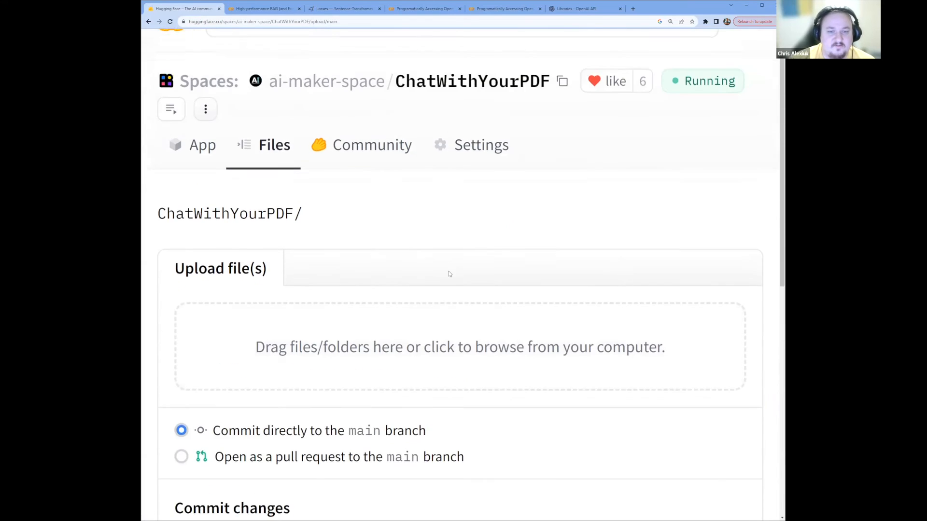
{"action": "scroll", "scroll_direction": "up", "scroll_amount": 3}
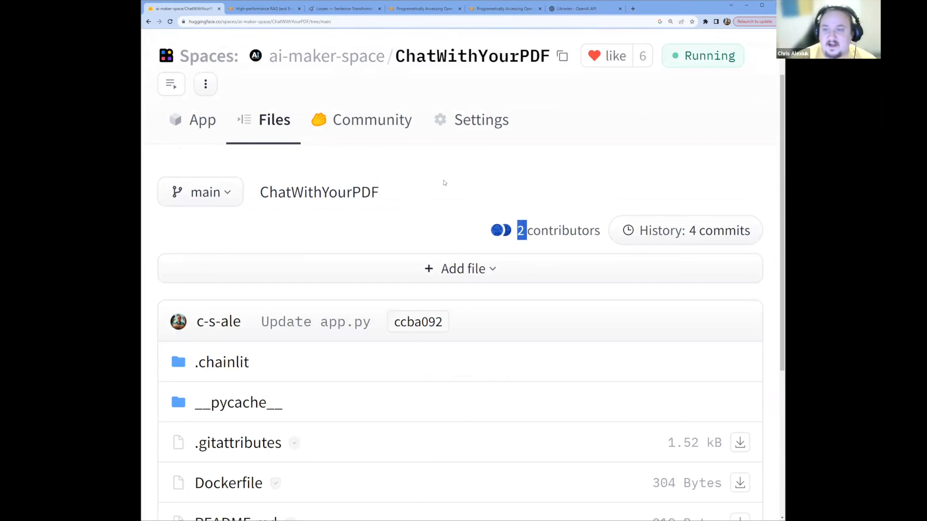
{"action": "scroll", "scroll_direction": "up", "scroll_amount": 3}
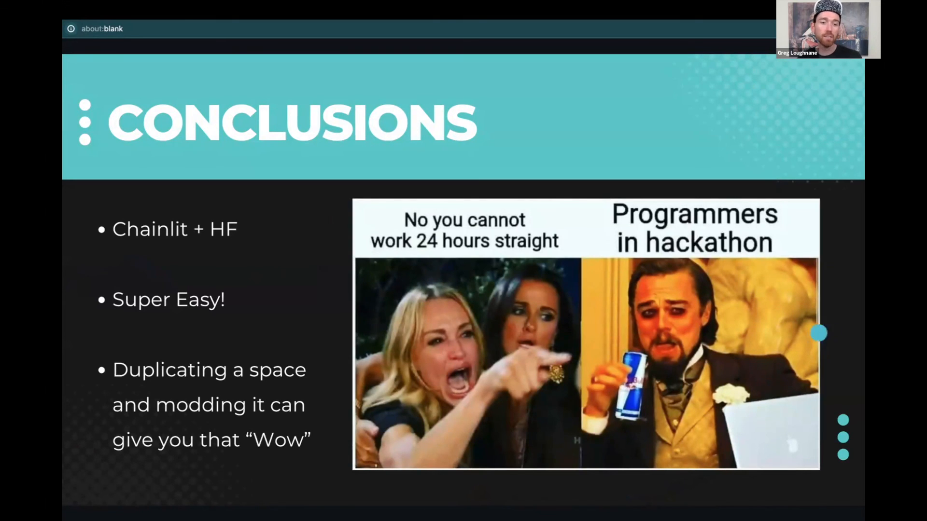
{"action": "mouse_move", "coordinate": [688, 254]}
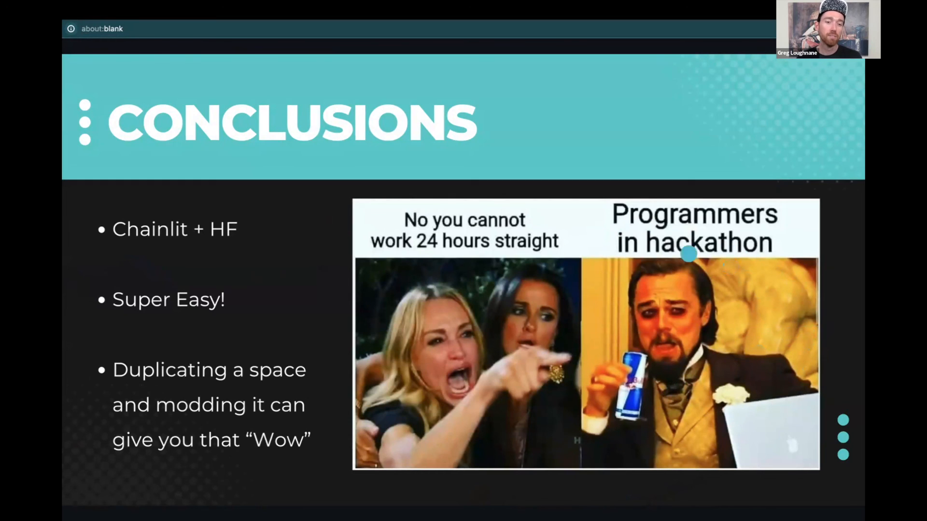
{"action": "mouse_move", "coordinate": [680, 449]}
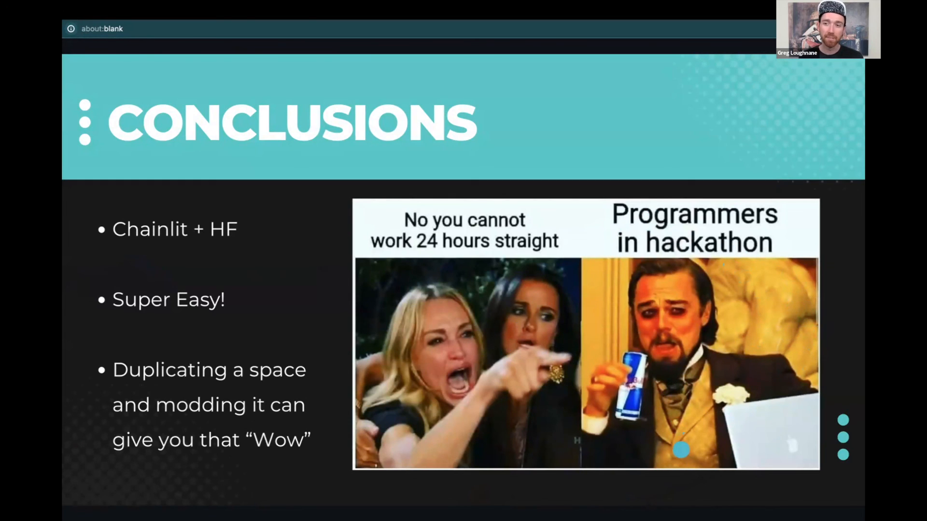